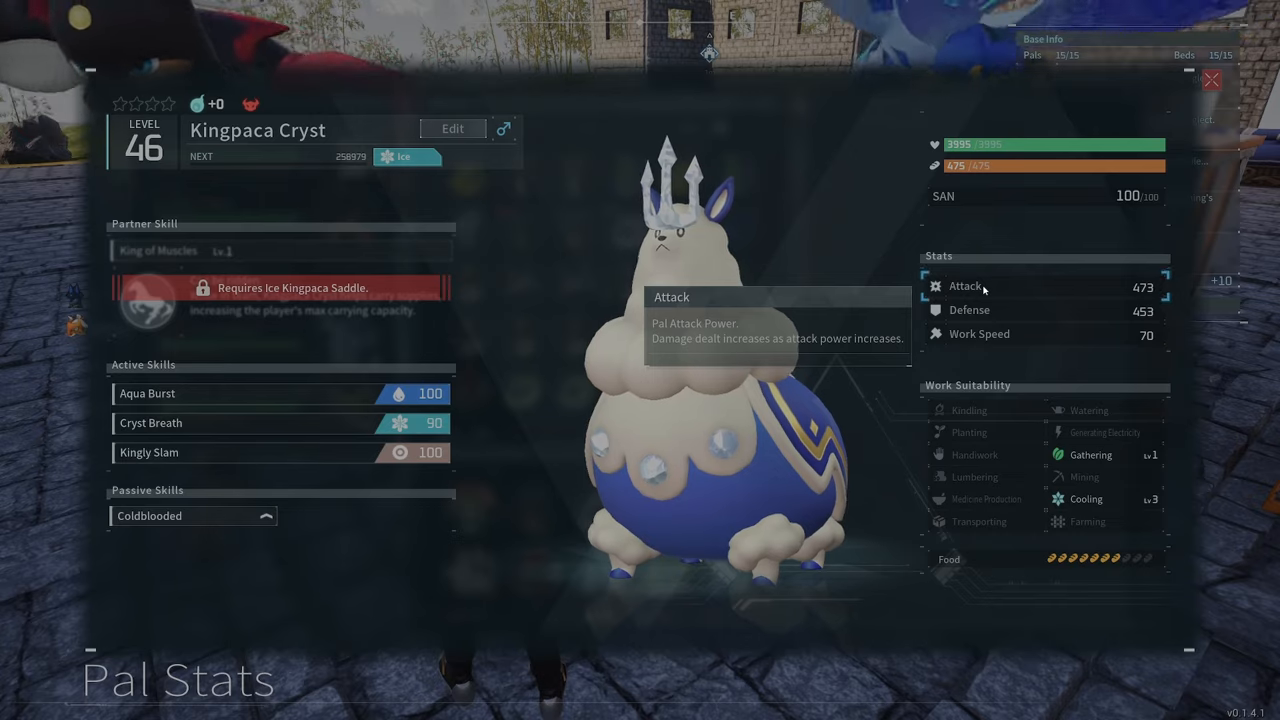
pyautogui.moveTo(984, 290)
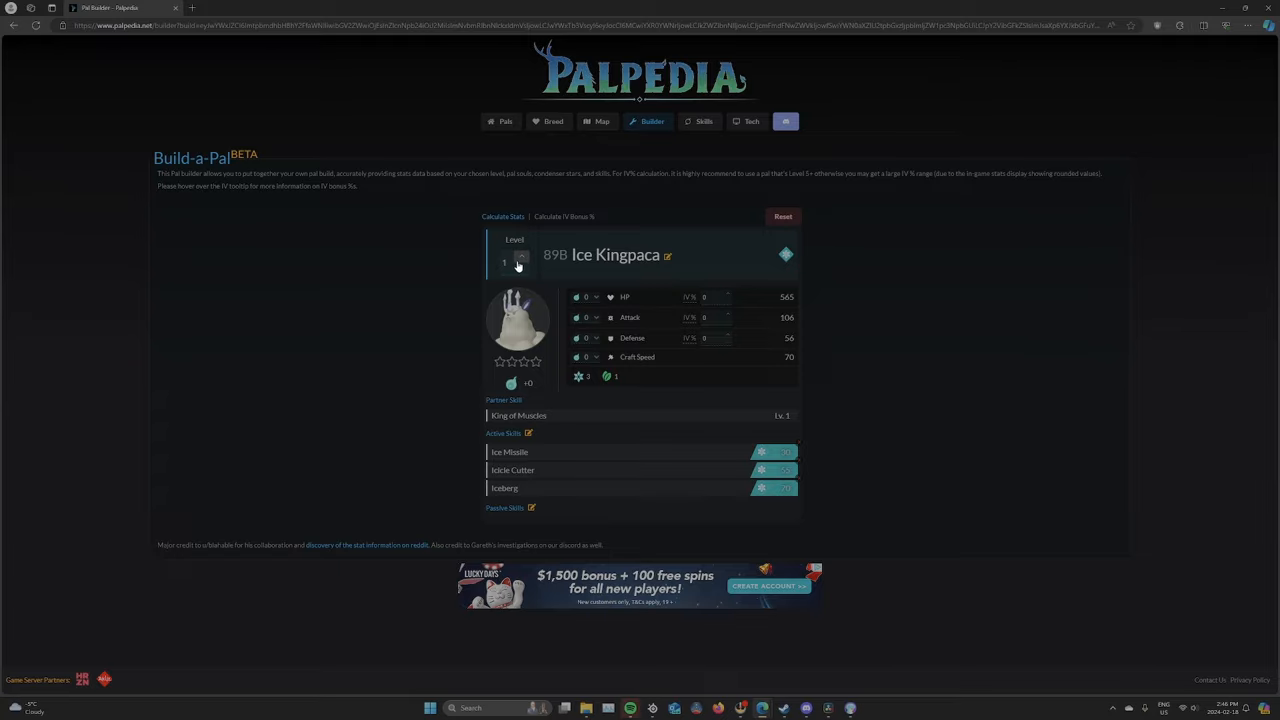
# Shrink the browser into a small window floating over the in-game Kingpaca Cryst stats.
pyautogui.click(520, 264)
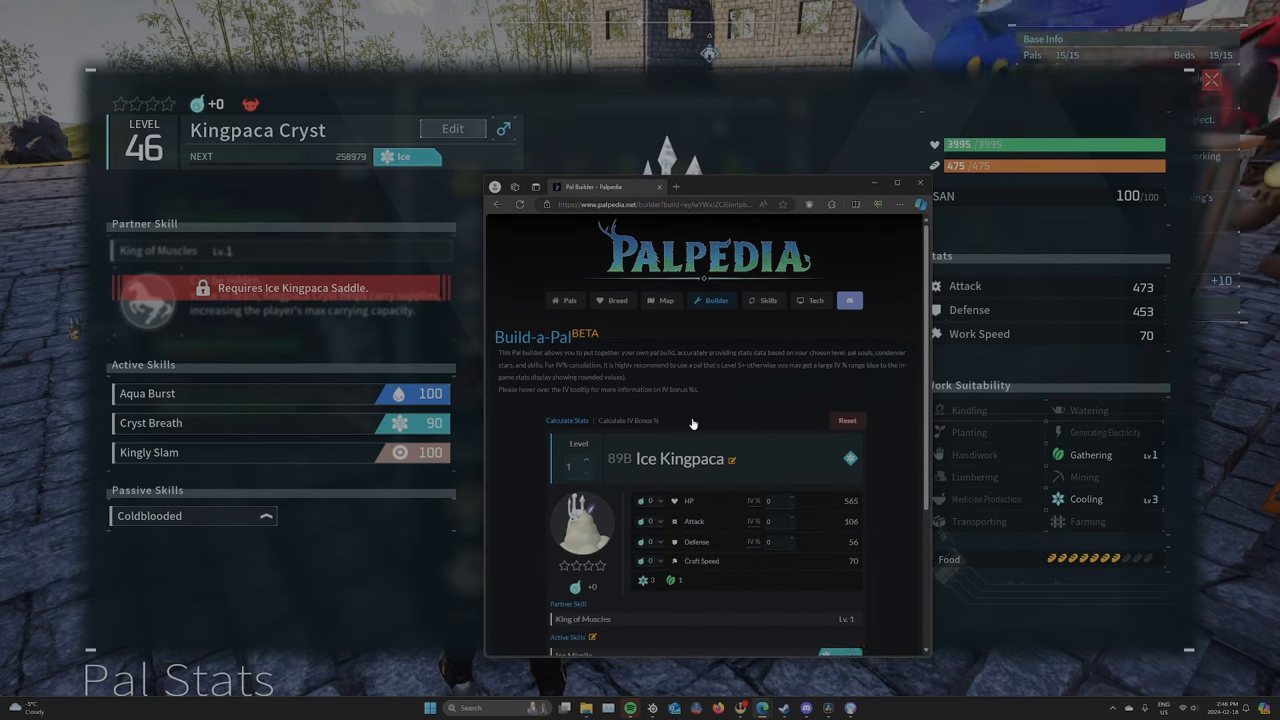
pyautogui.moveTo(630, 428)
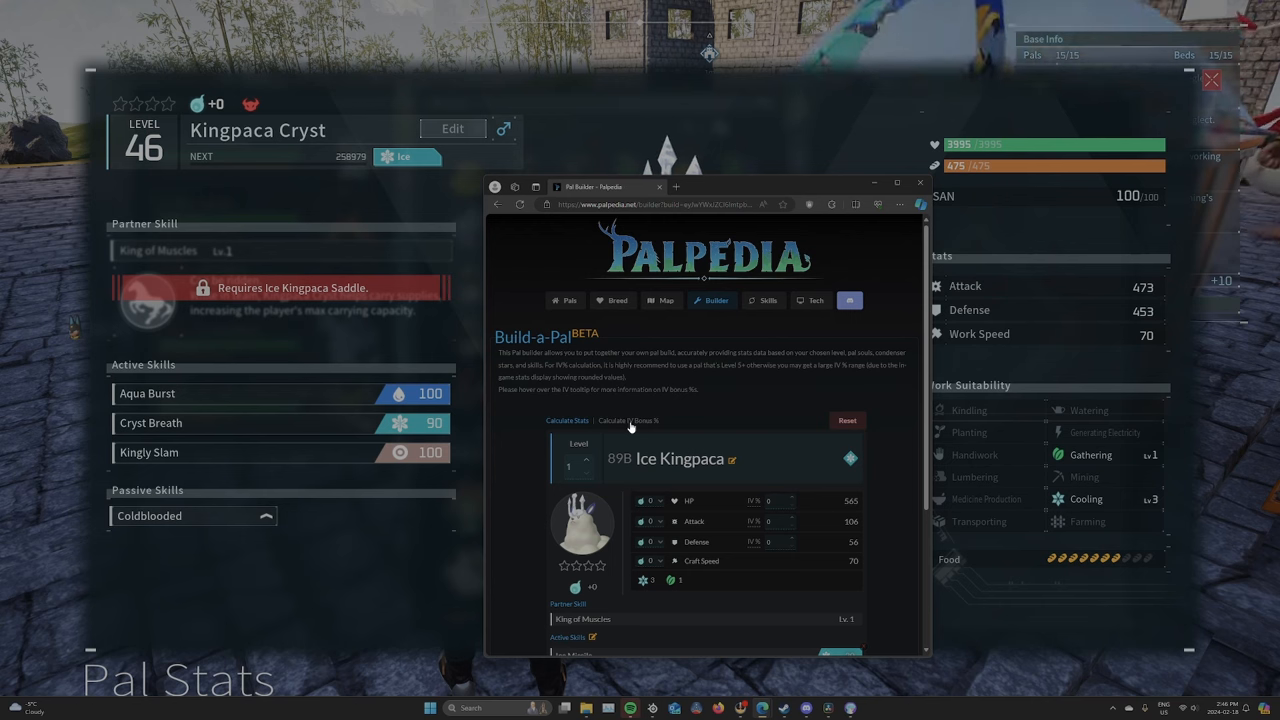
# Switch to Calculate IVs, load Alpha Ice Kingpaca as the Pal and set its level to 46.
pyautogui.click(628, 420)
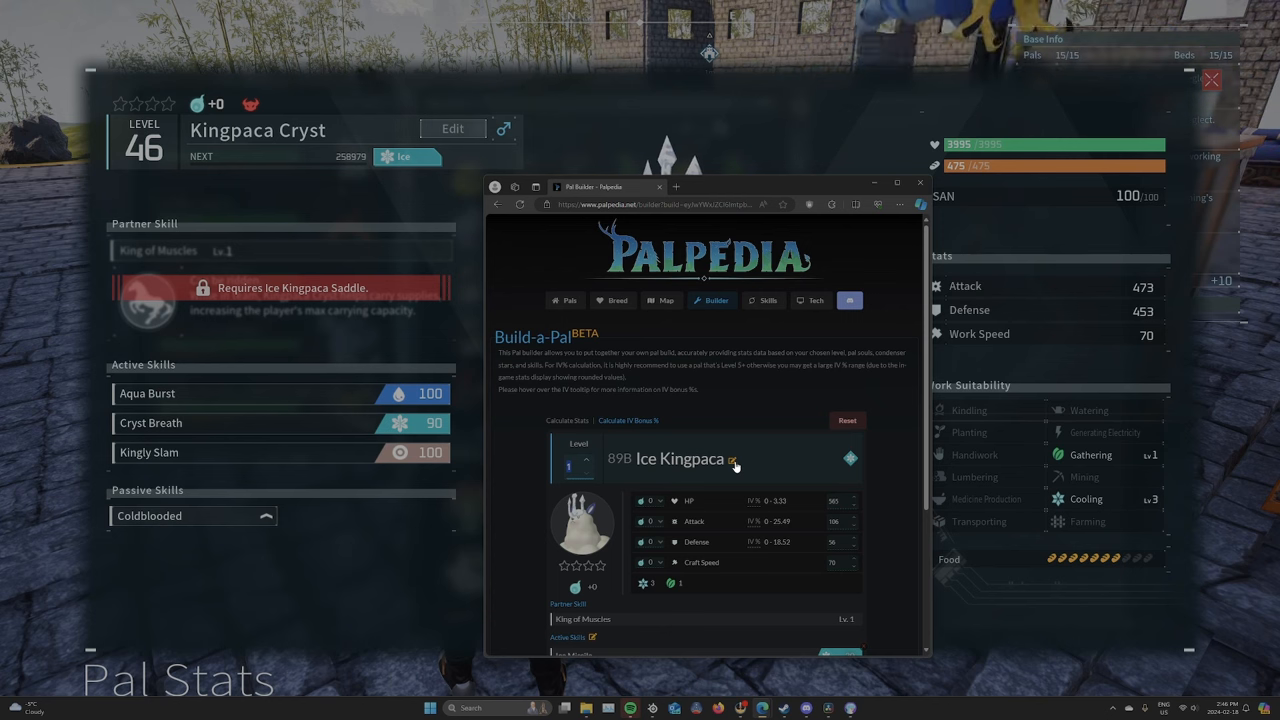
pyautogui.click(732, 458)
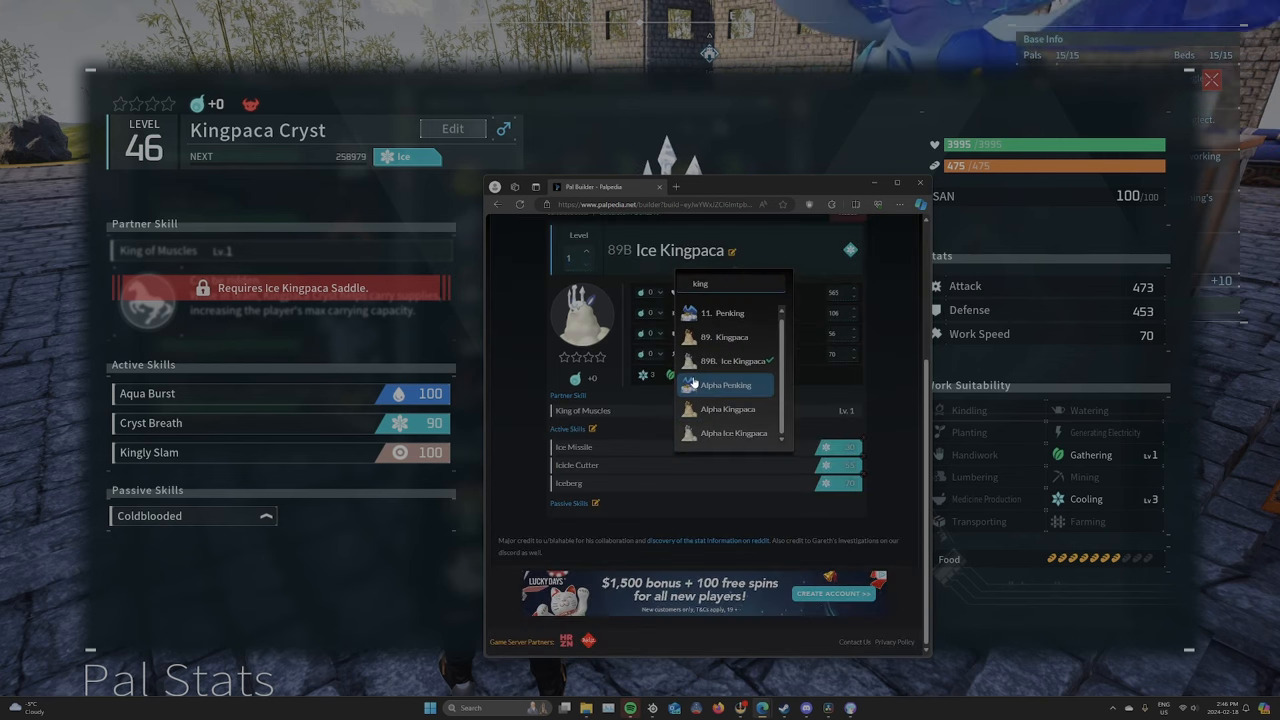
pyautogui.scroll(3)
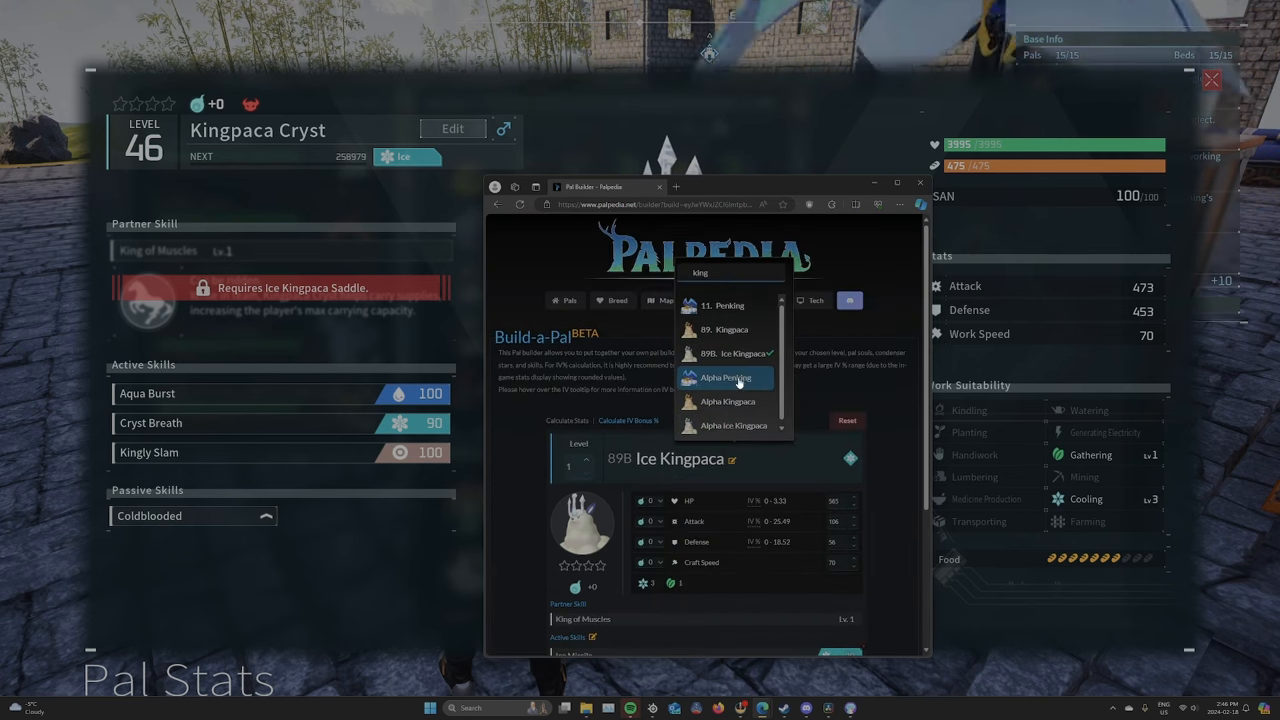
pyautogui.moveTo(730, 352)
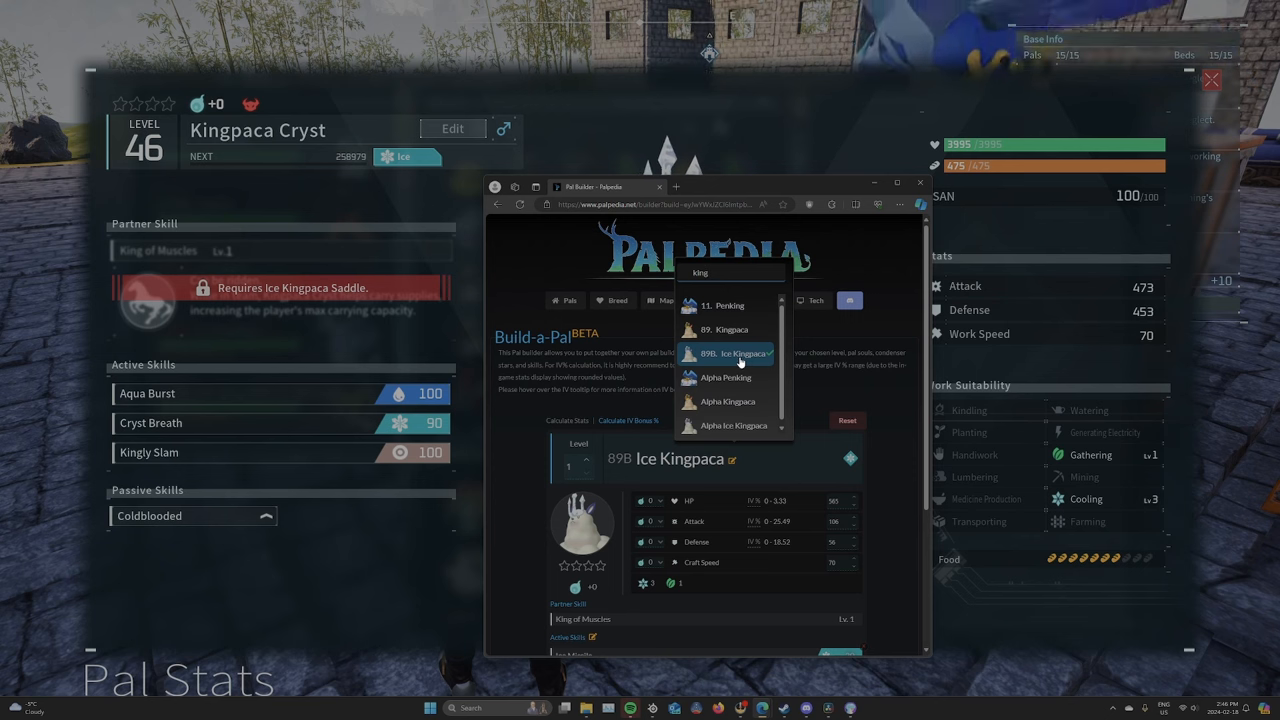
pyautogui.click(736, 352)
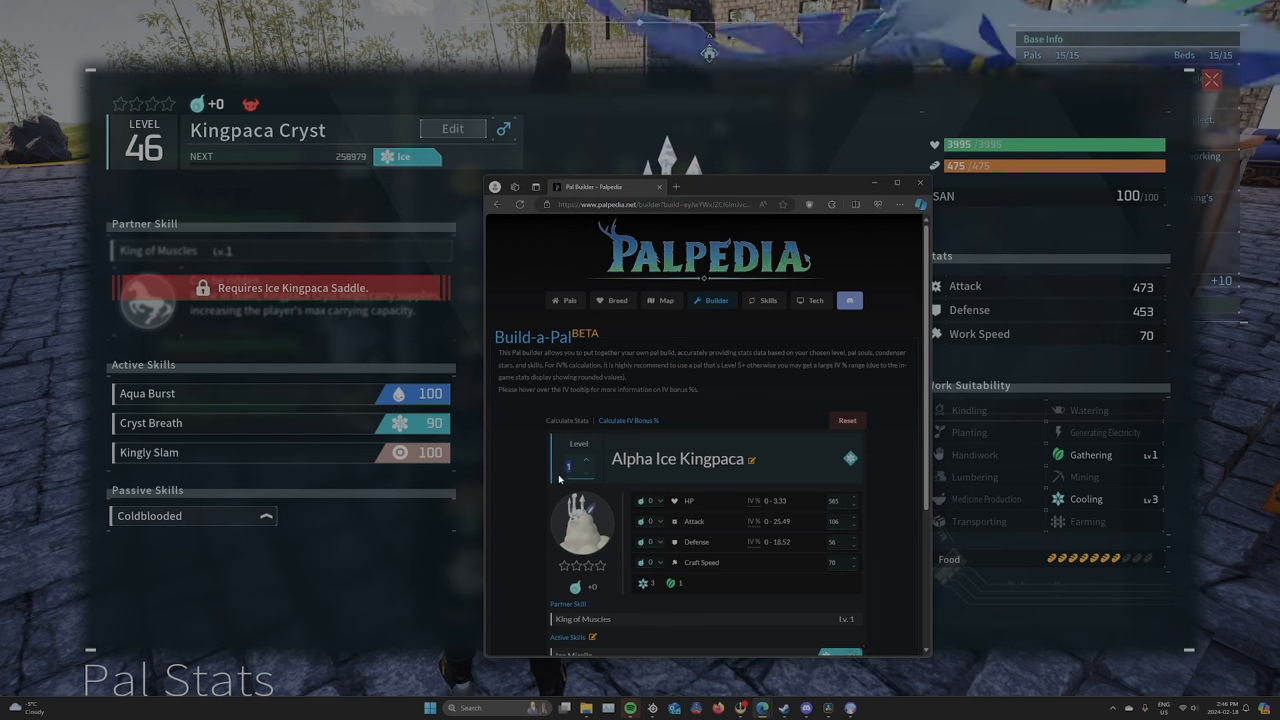
pyautogui.write('46')
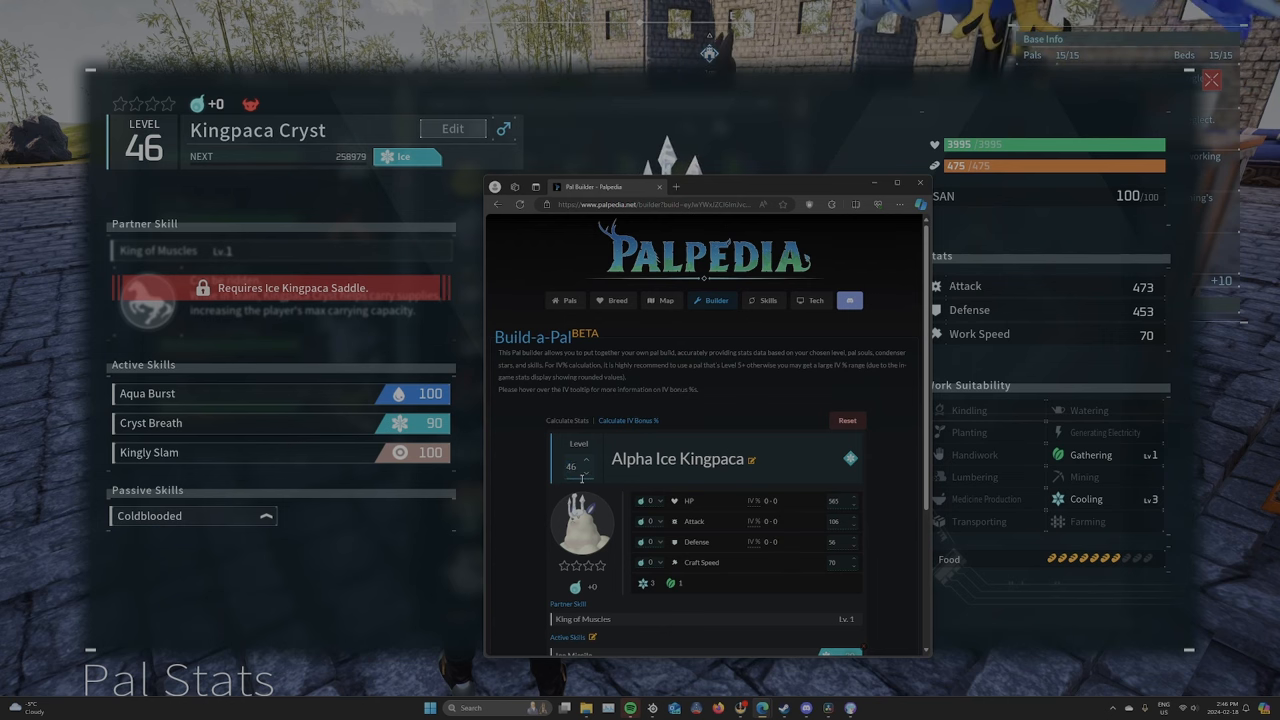
pyautogui.moveTo(236, 100)
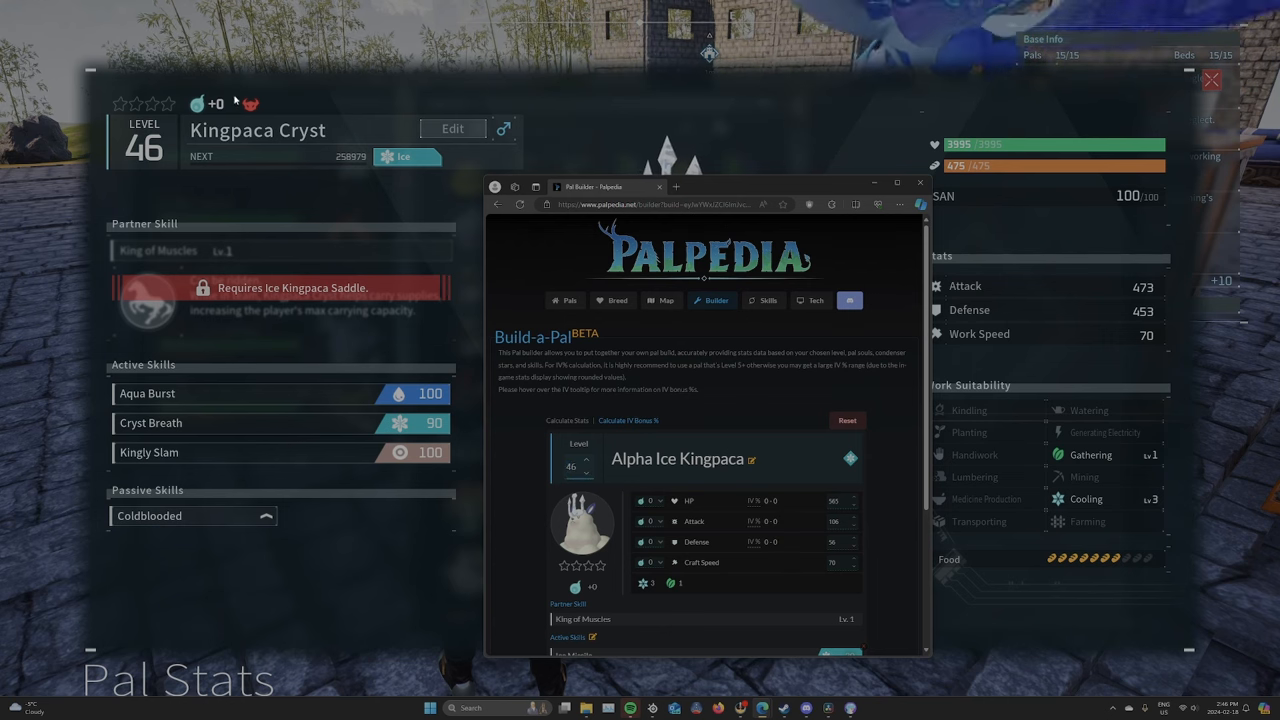
pyautogui.moveTo(704, 428)
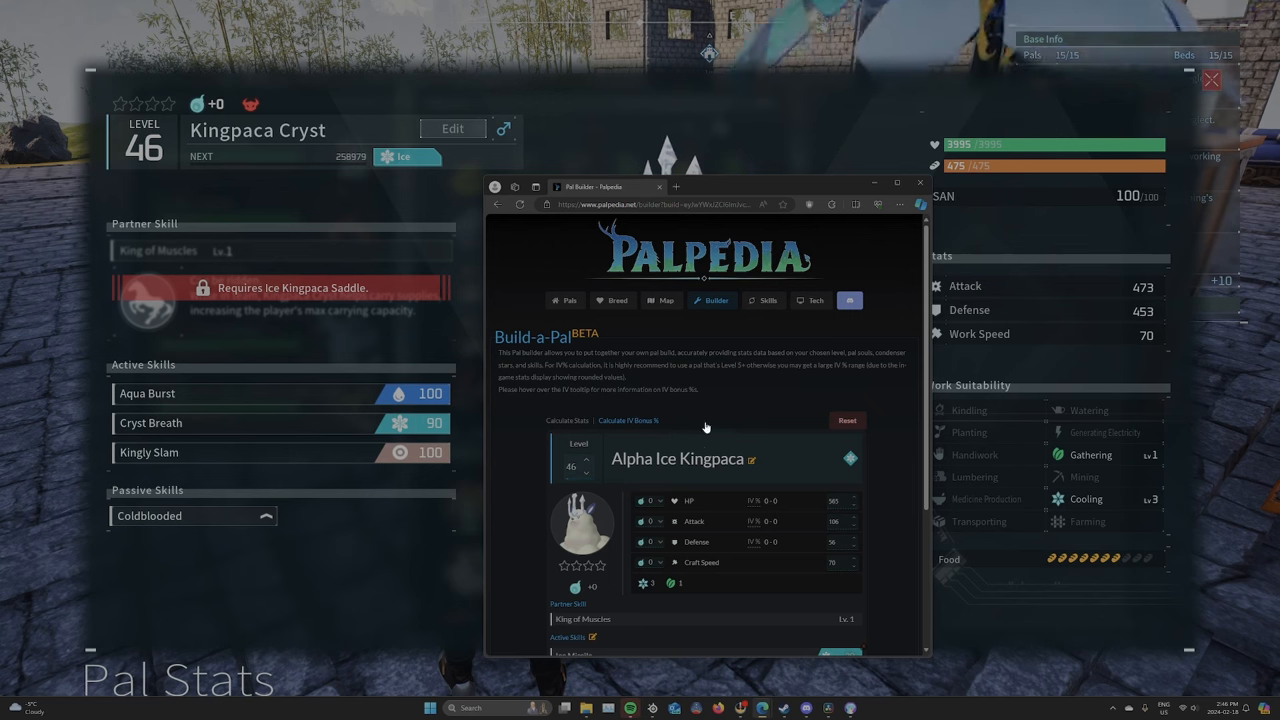
pyautogui.scroll(-3)
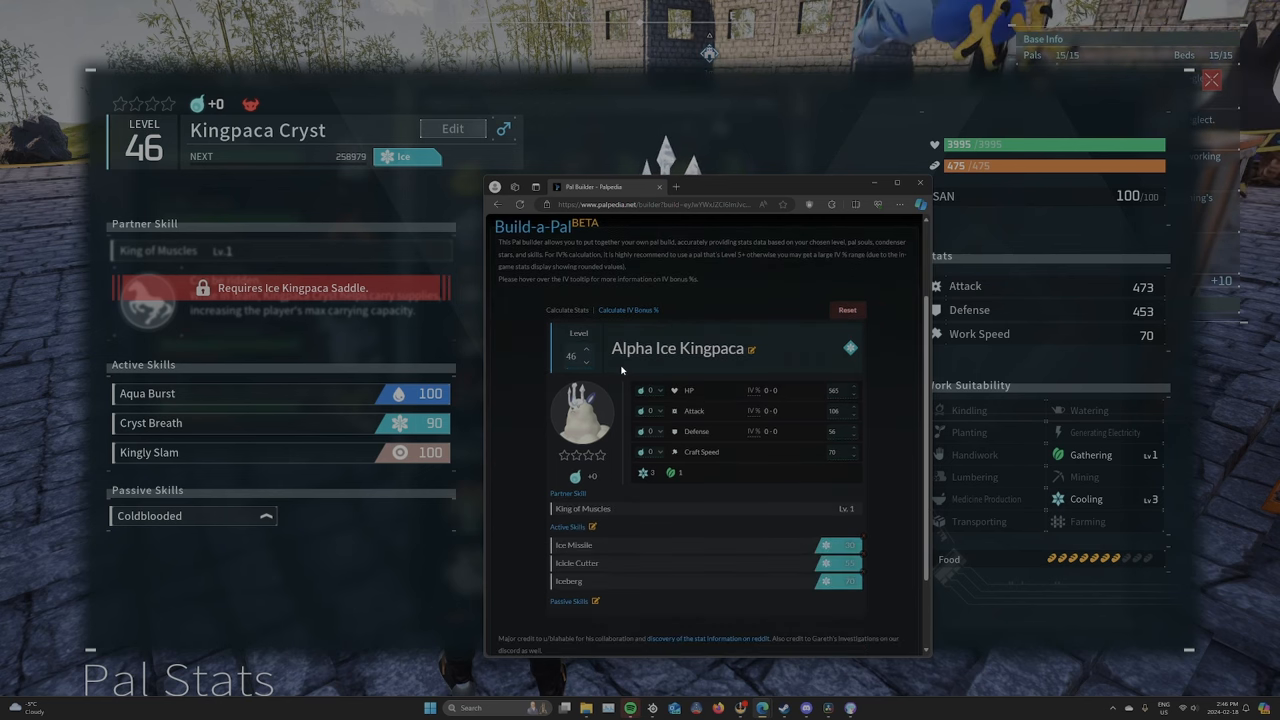
pyautogui.moveTo(842, 392)
pyautogui.write('3995')
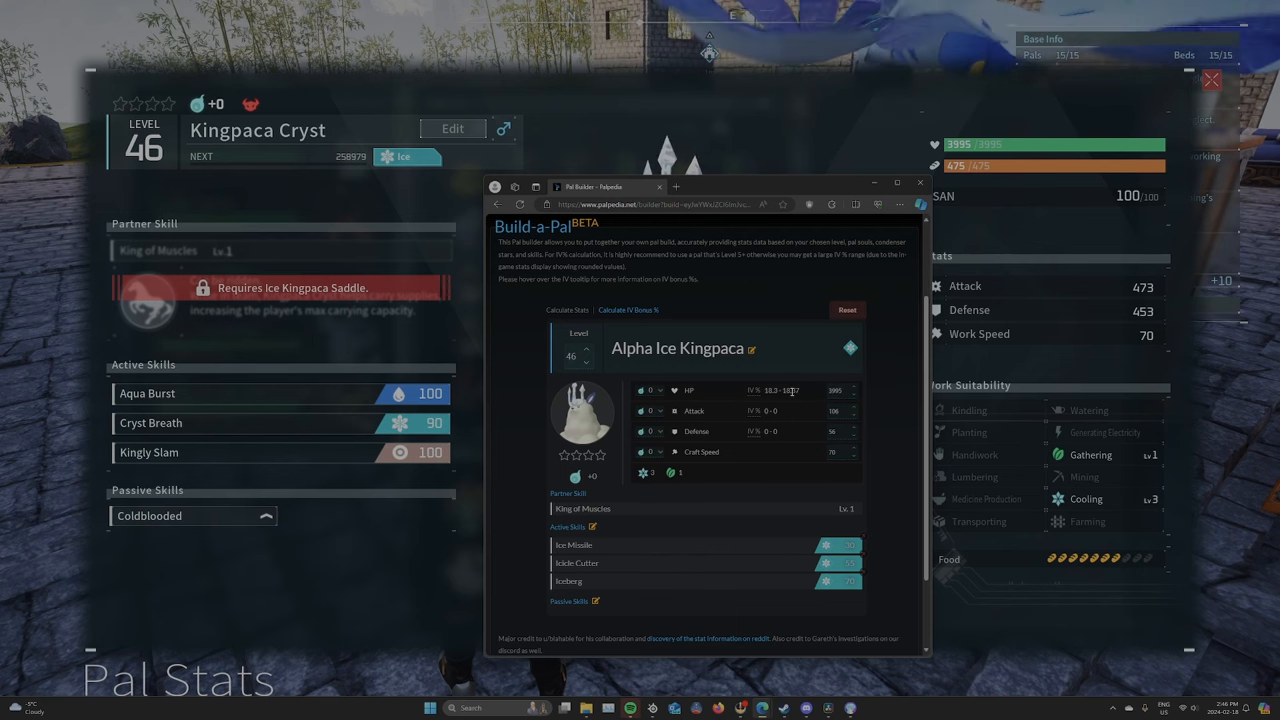
pyautogui.moveTo(756, 390)
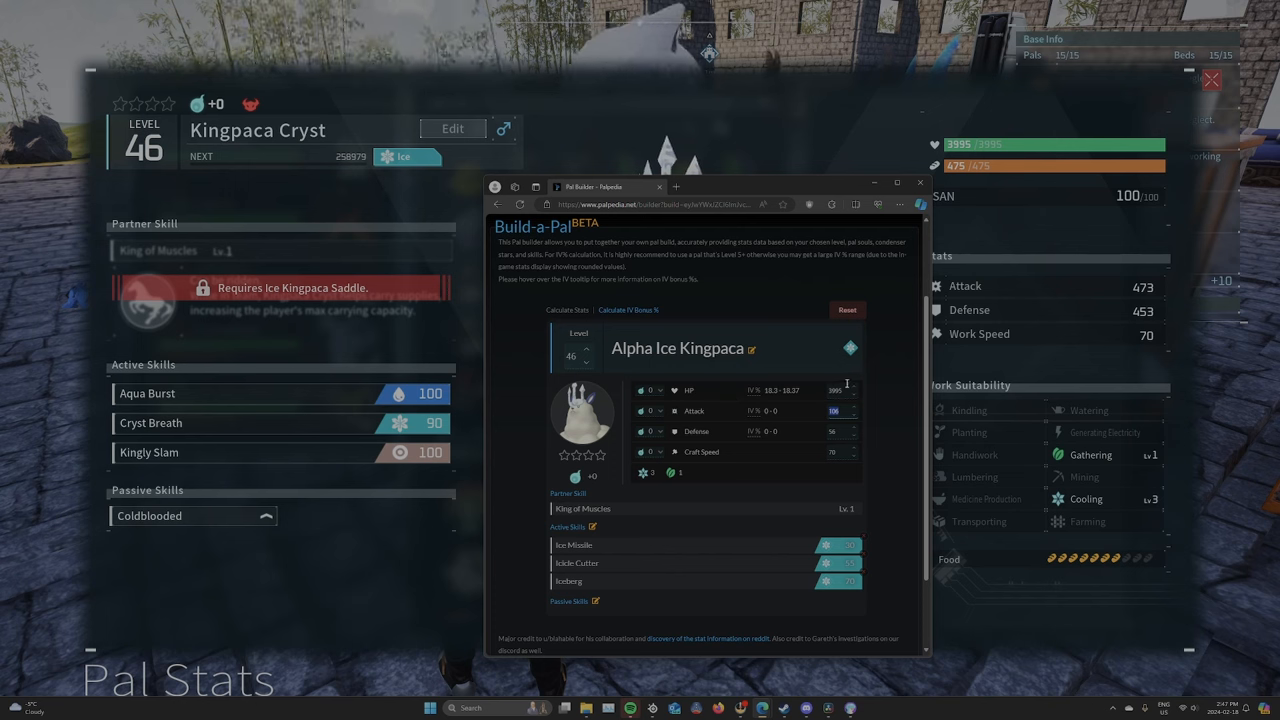
pyautogui.moveTo(656, 562)
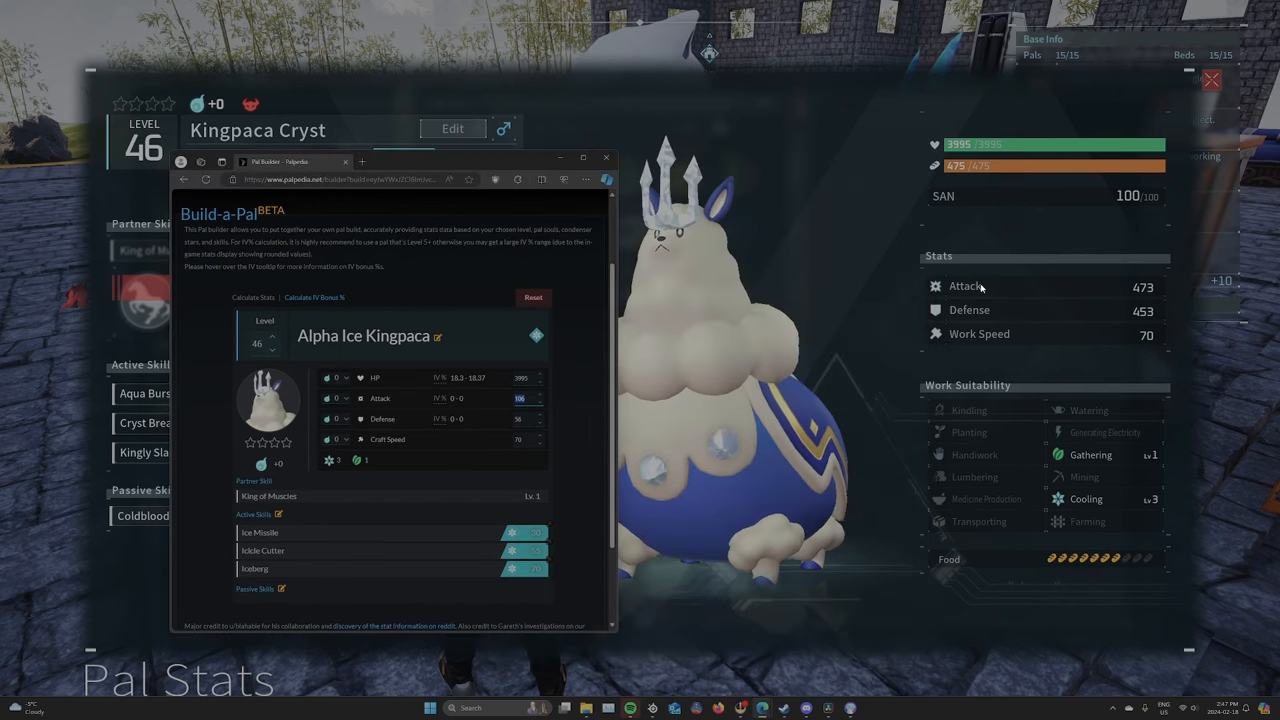
pyautogui.moveTo(964, 286)
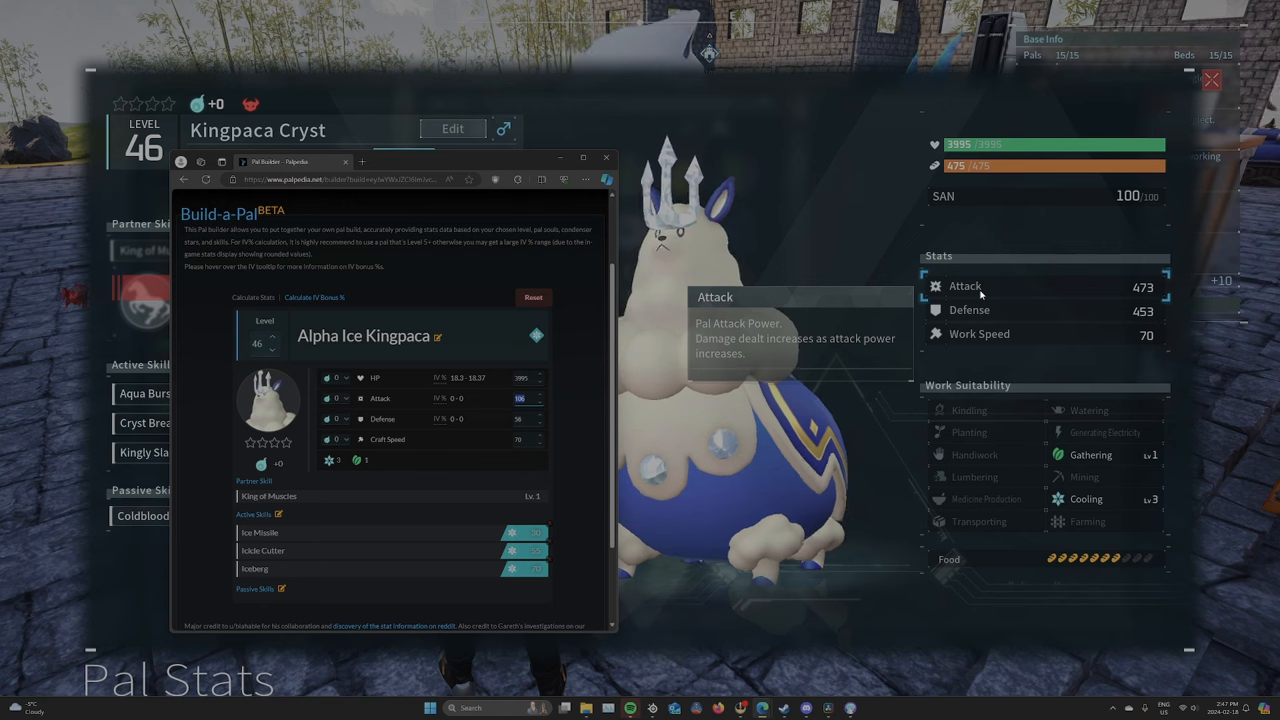
pyautogui.moveTo(704, 370)
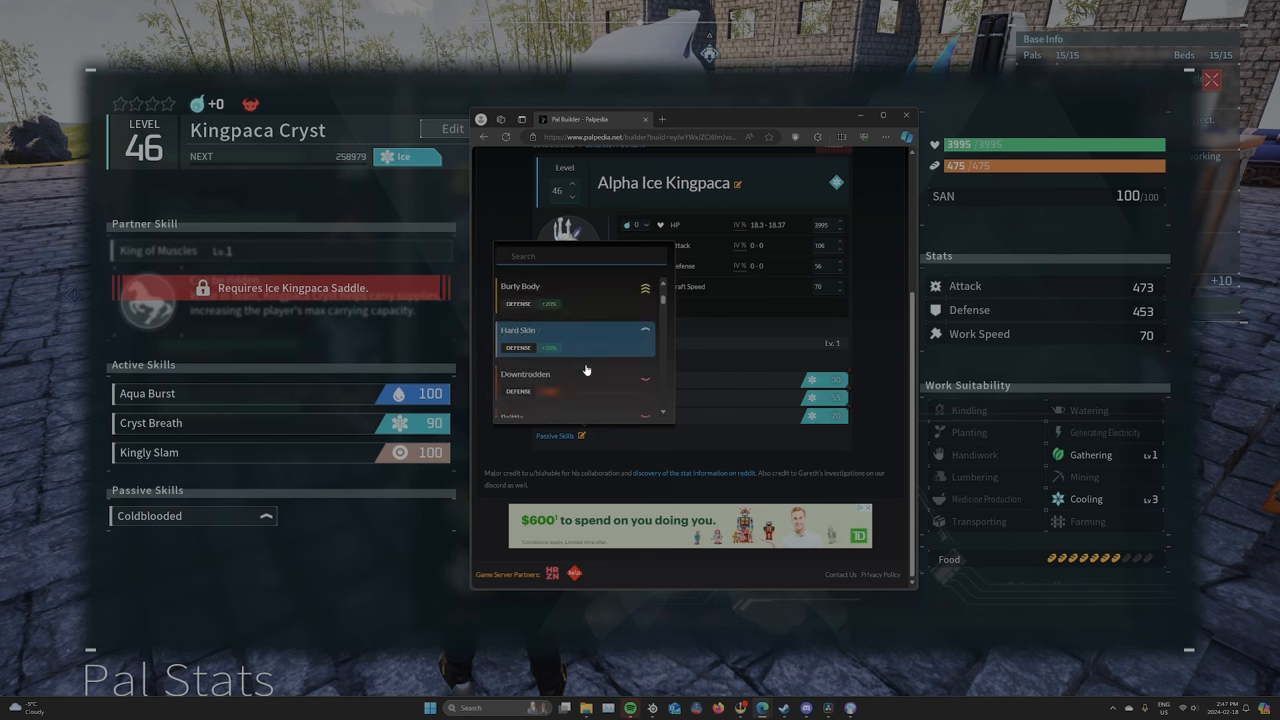
# Scroll through the passive skill picker showing options like Musclehead and Lucky.
pyautogui.scroll(-3)
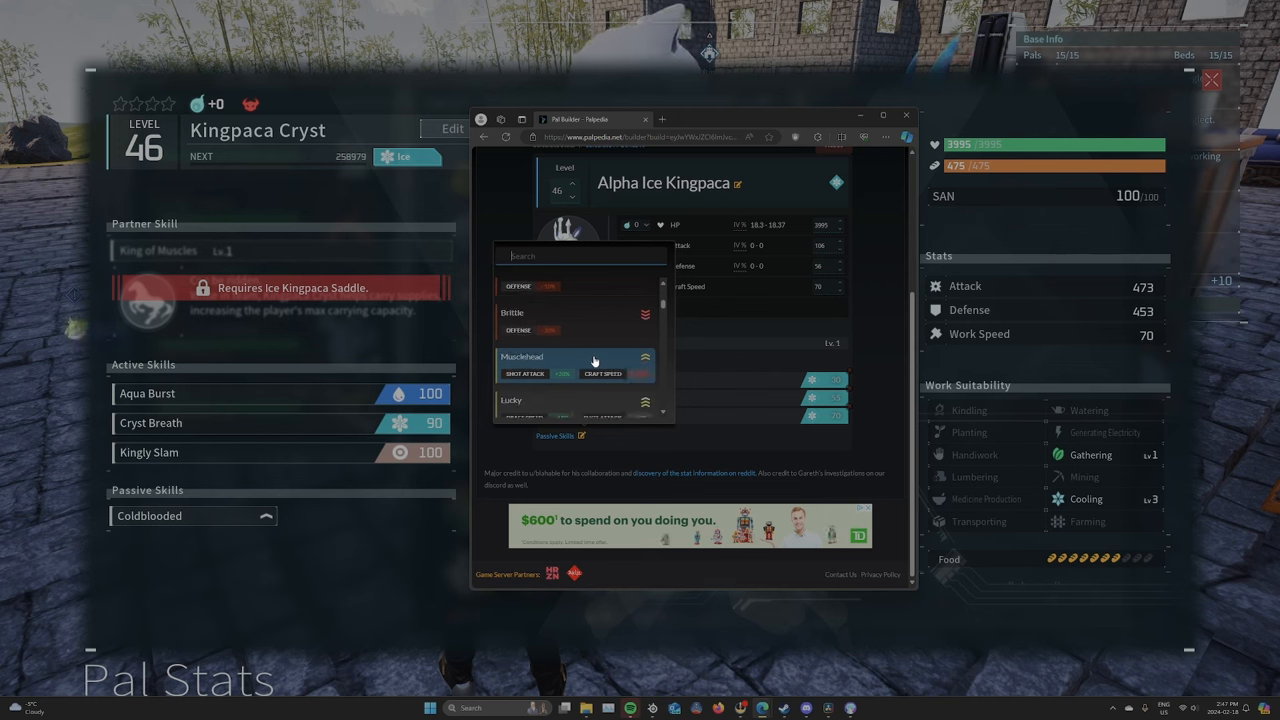
pyautogui.moveTo(560, 380)
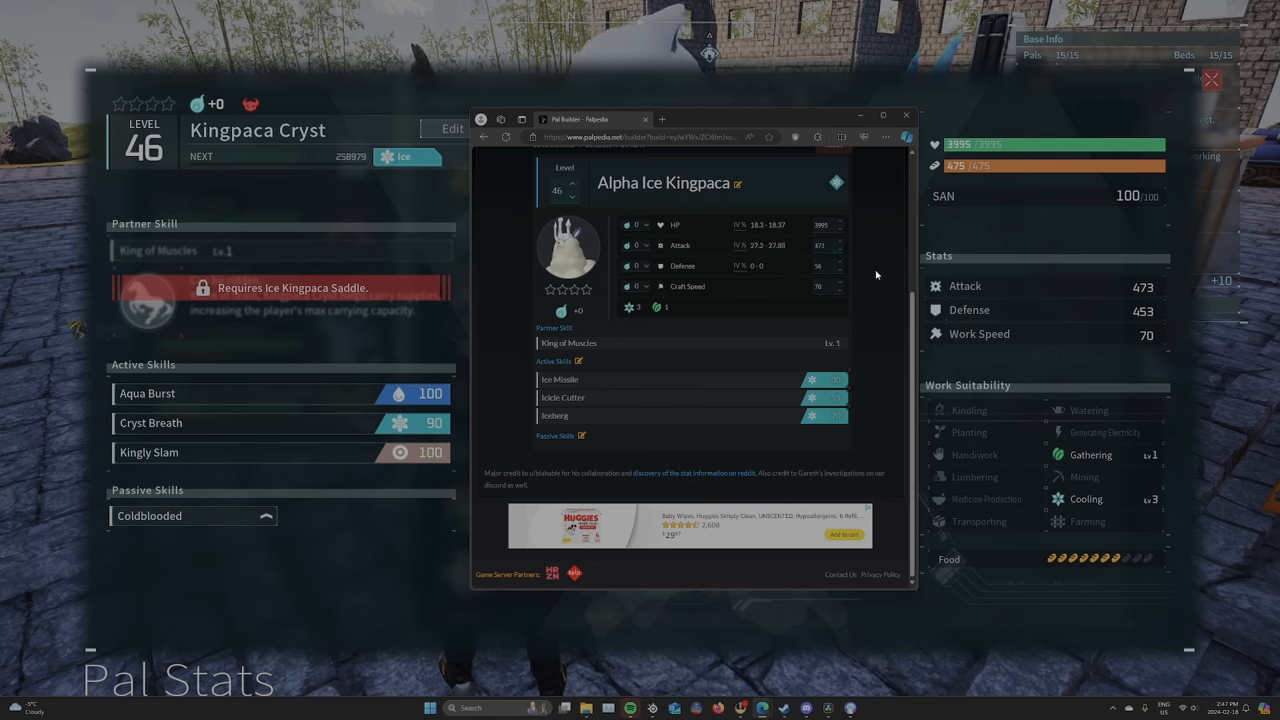
pyautogui.moveTo(762, 242)
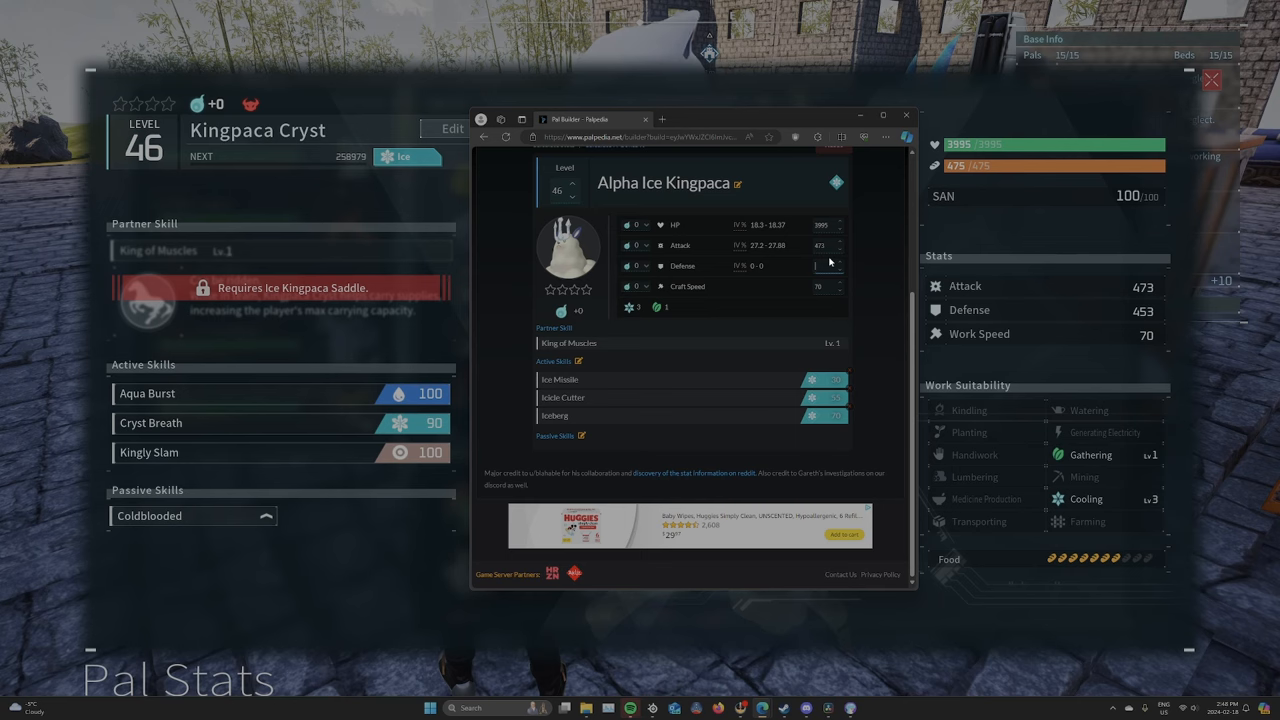
# Start entering the Kingpaca's in-game Defense value into the Defense stat box.
pyautogui.click(838, 262)
pyautogui.write('453')
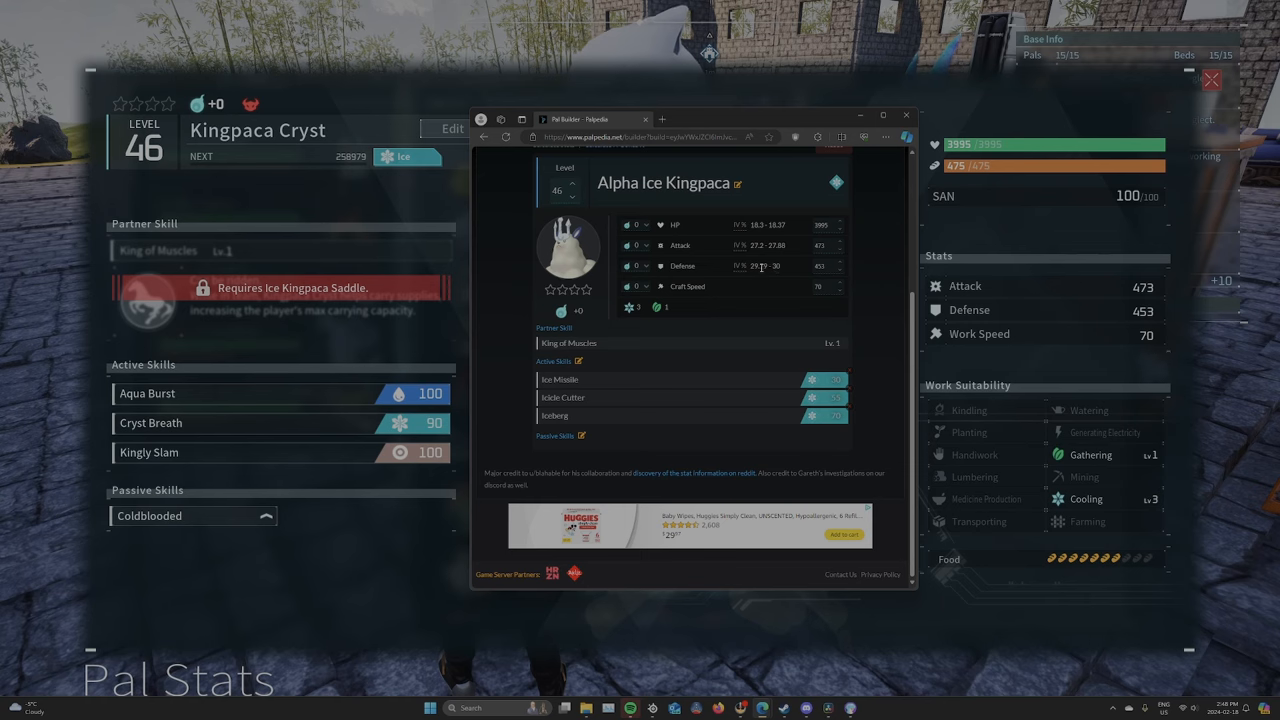
pyautogui.moveTo(790, 268)
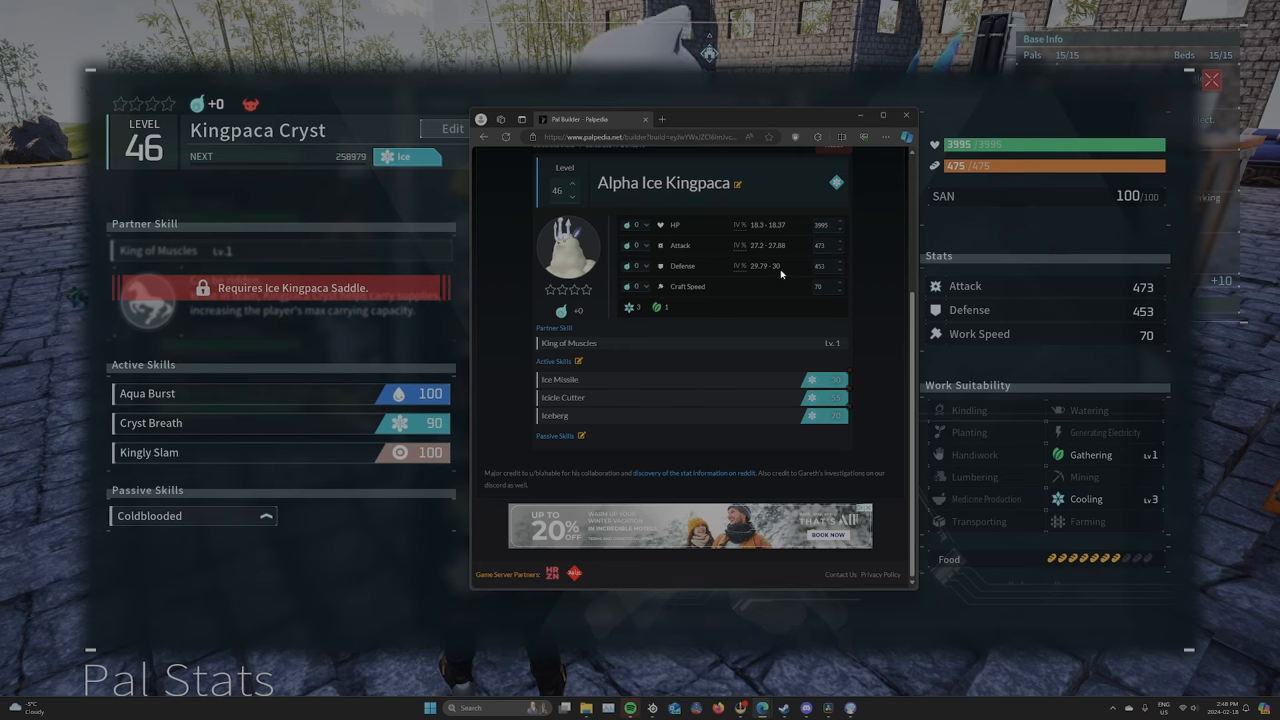
pyautogui.moveTo(604, 418)
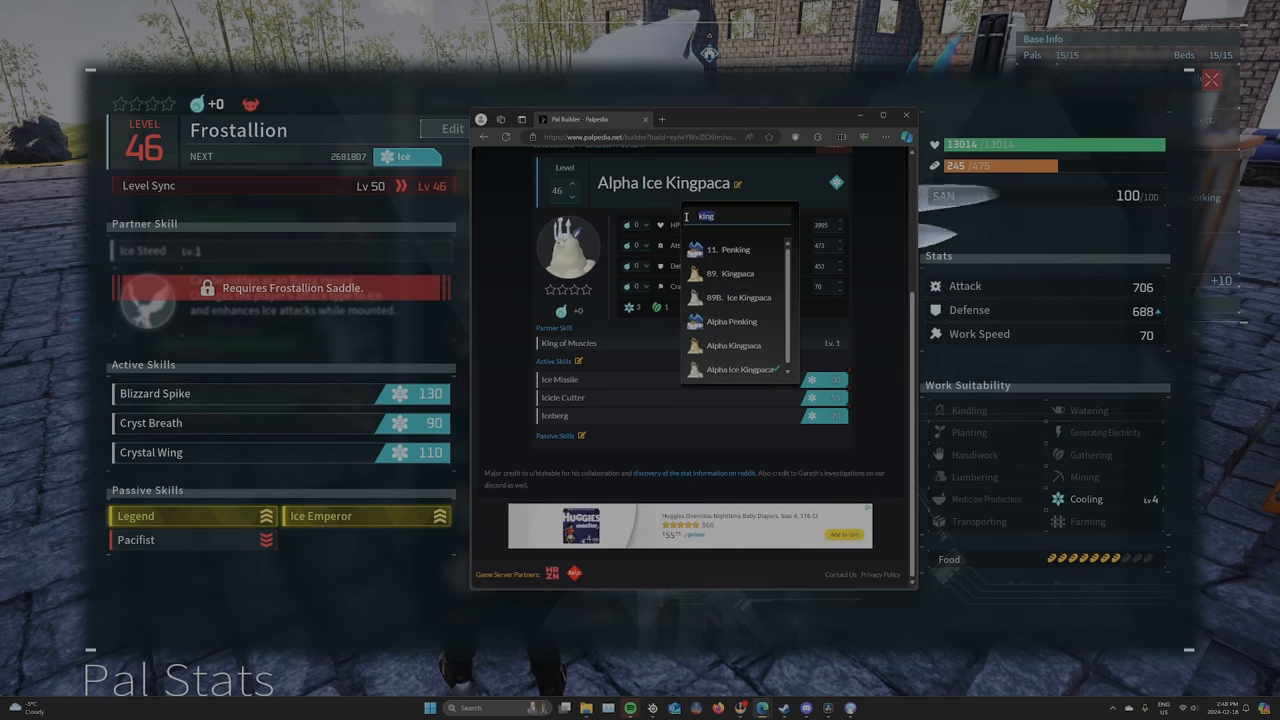
# Load Frostallion as the Pal to build in place of the Kingpaca.
pyautogui.write('Frostallio')
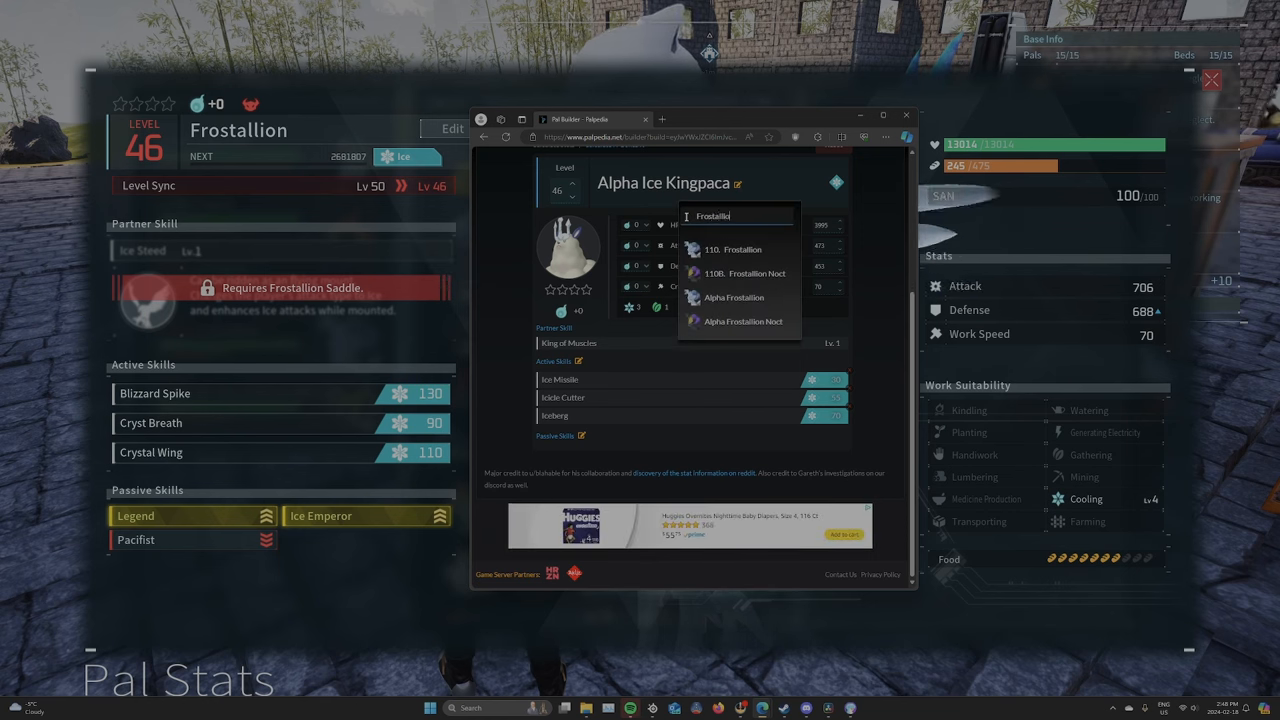
pyautogui.click(734, 248)
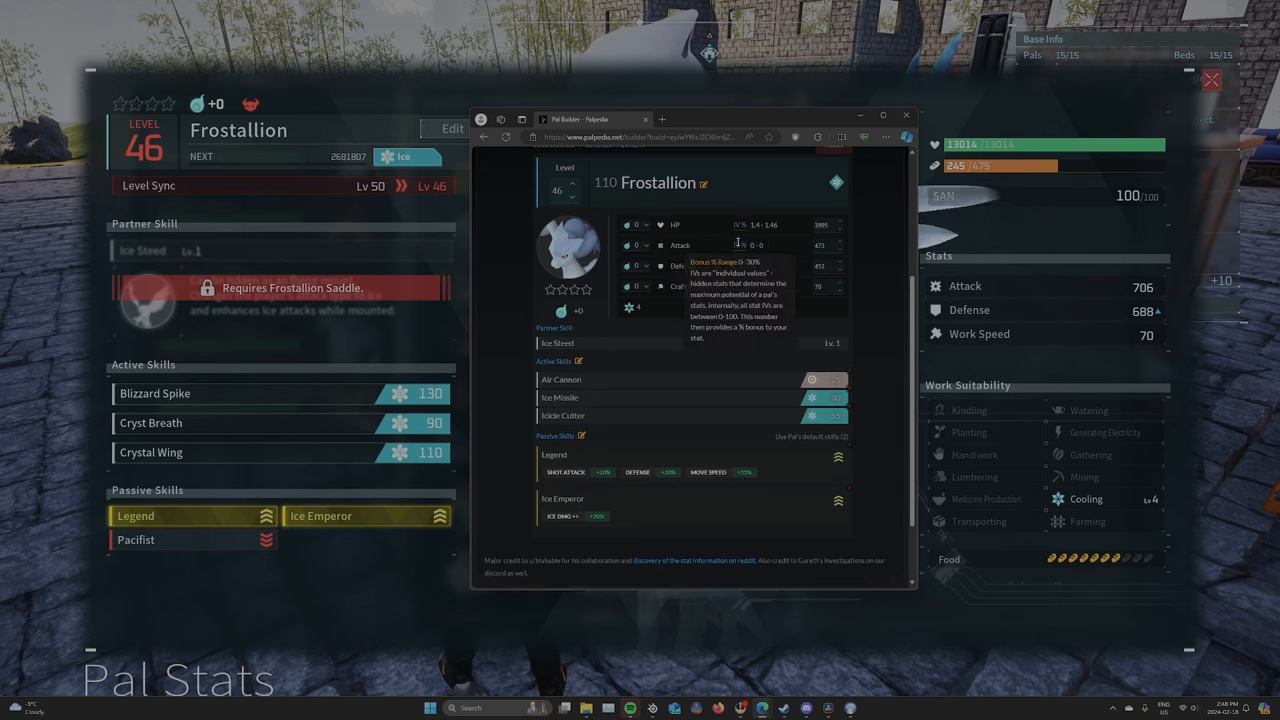
pyautogui.scroll(3)
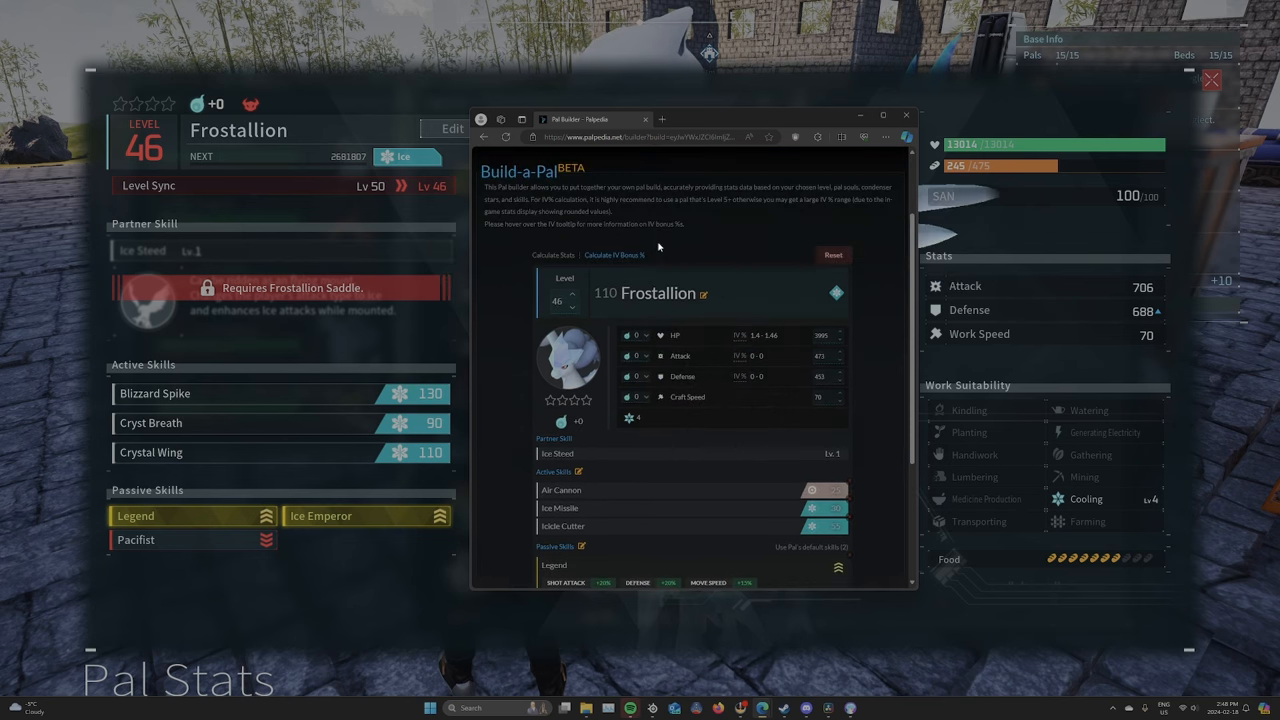
pyautogui.scroll(-3)
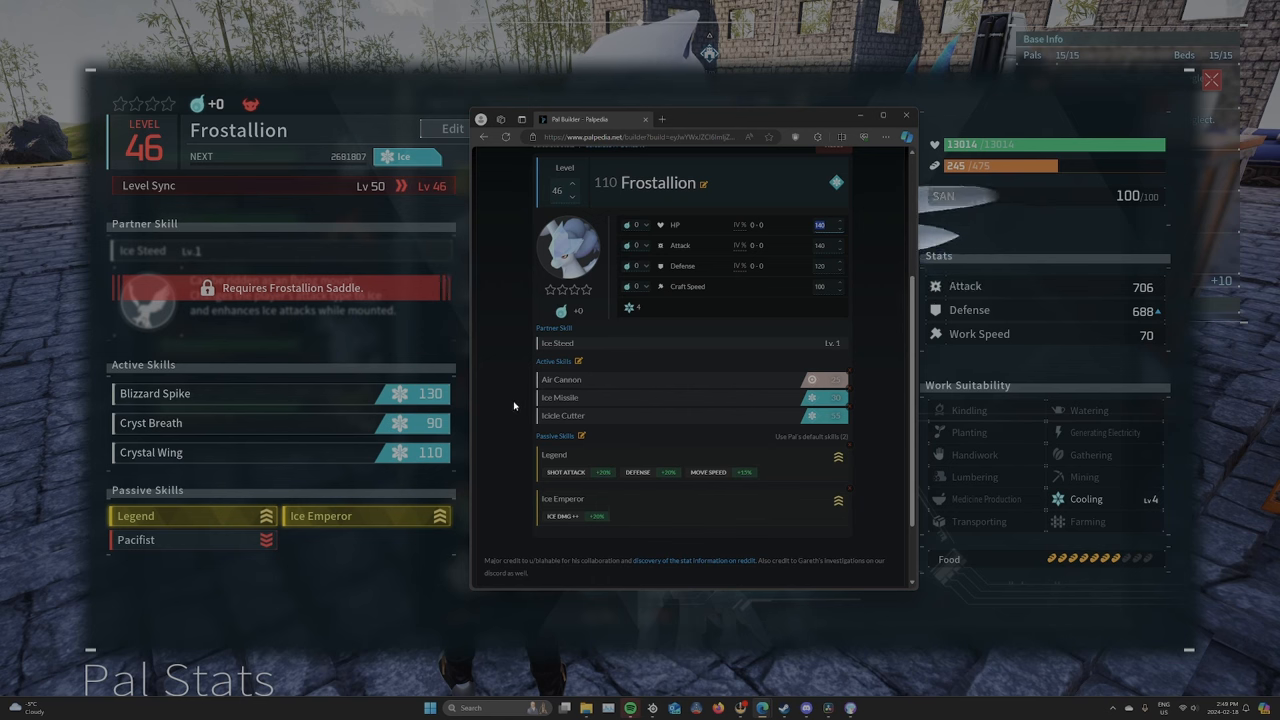
# Add the passive skills Legend, Ice Emperor and Pacifist to the Frostallion build.
pyautogui.click(580, 436)
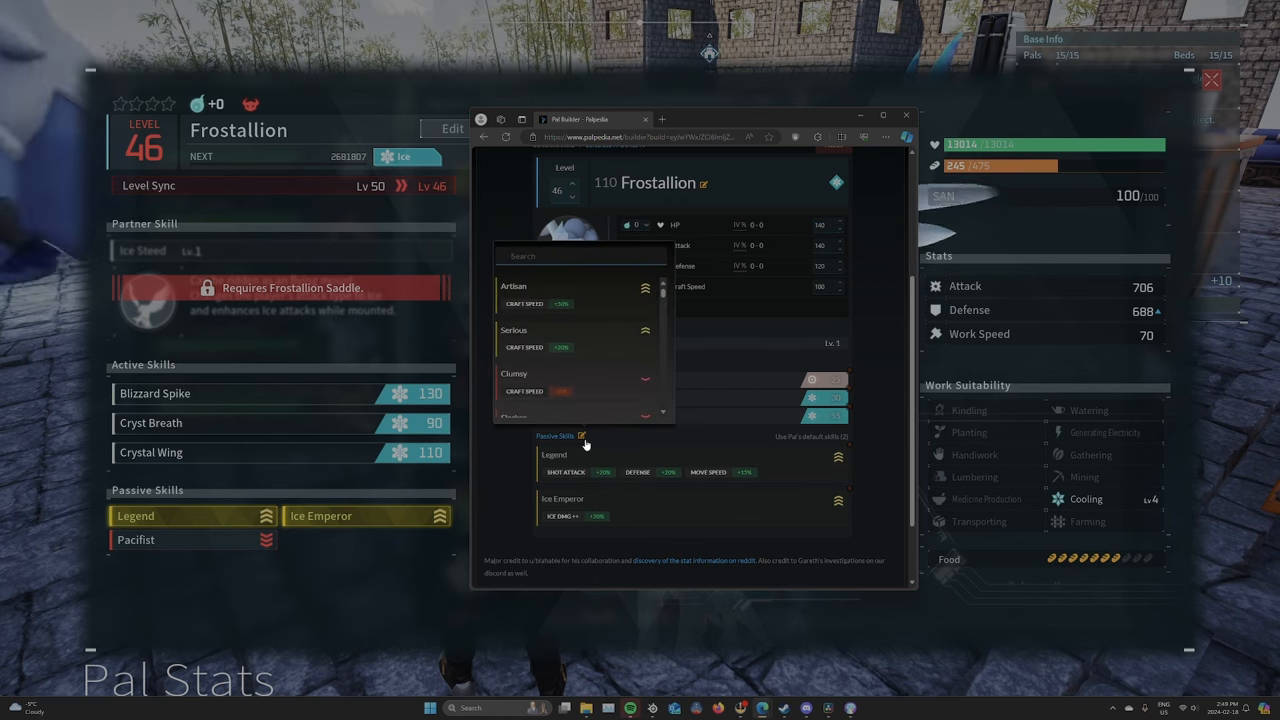
pyautogui.write('legend')
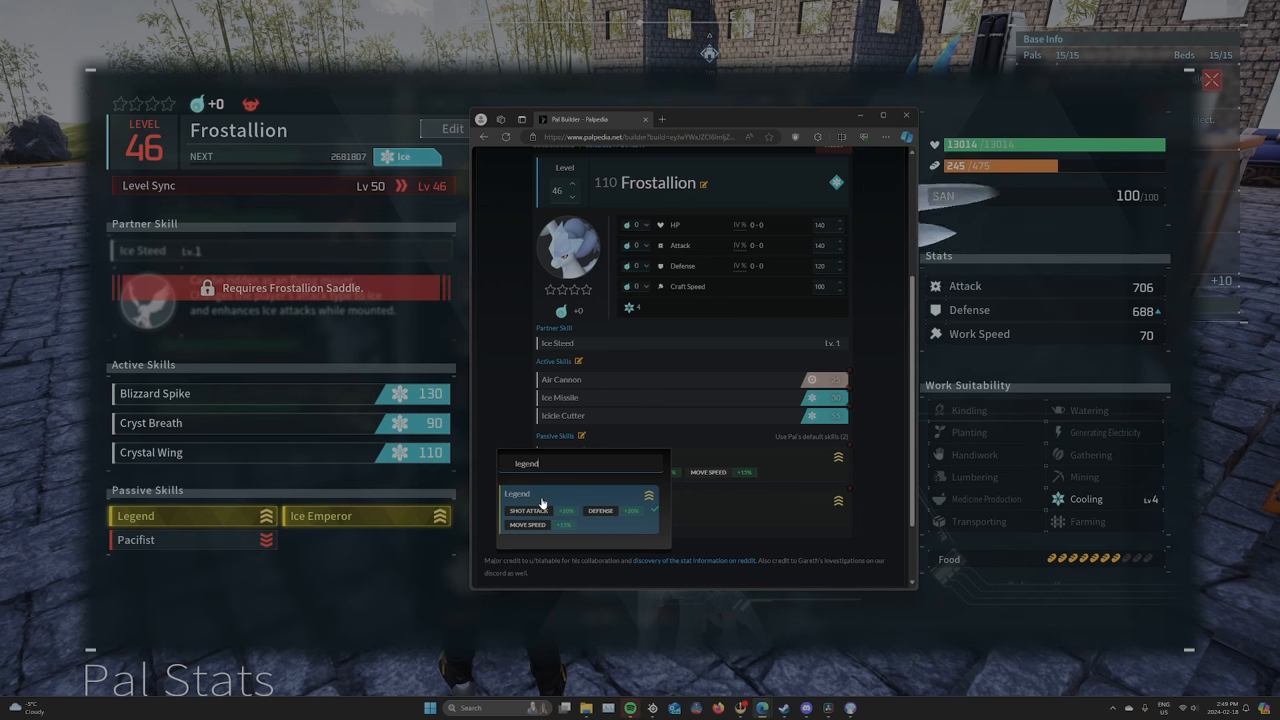
pyautogui.scroll(-3)
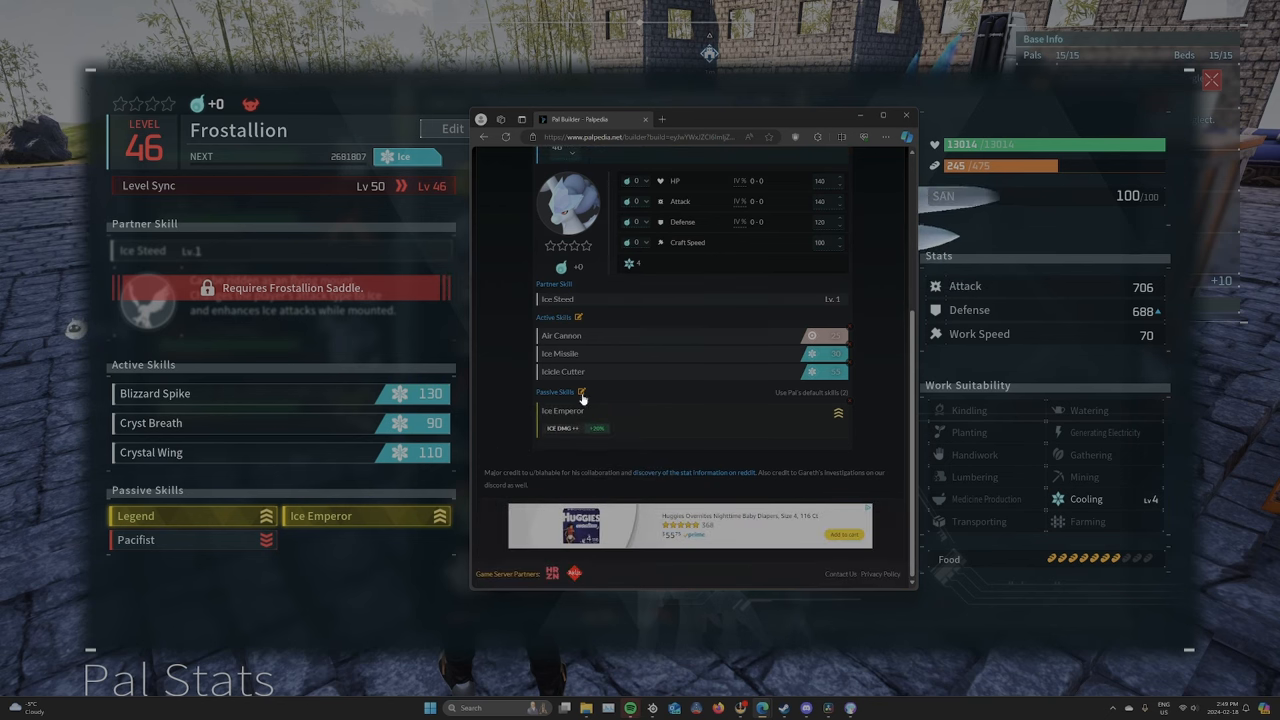
pyautogui.moveTo(792, 400)
pyautogui.write('pacfic')
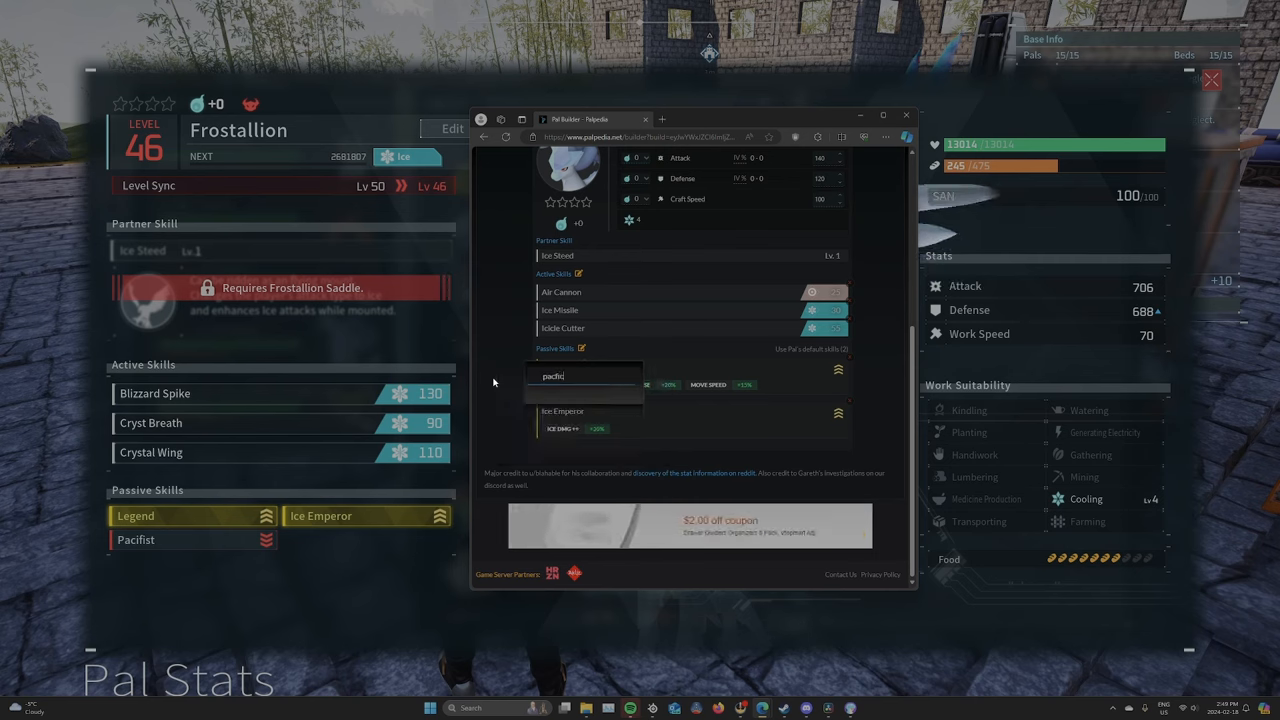
pyautogui.press('backspace')
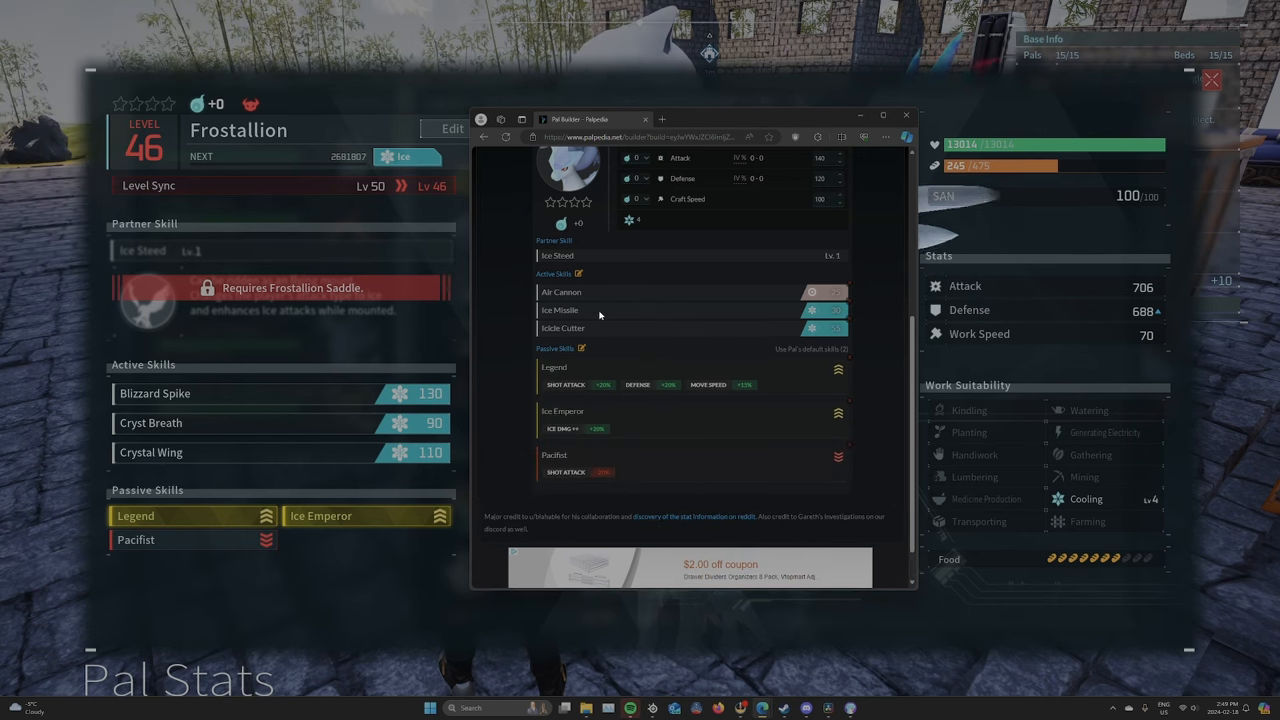
pyautogui.moveTo(576, 462)
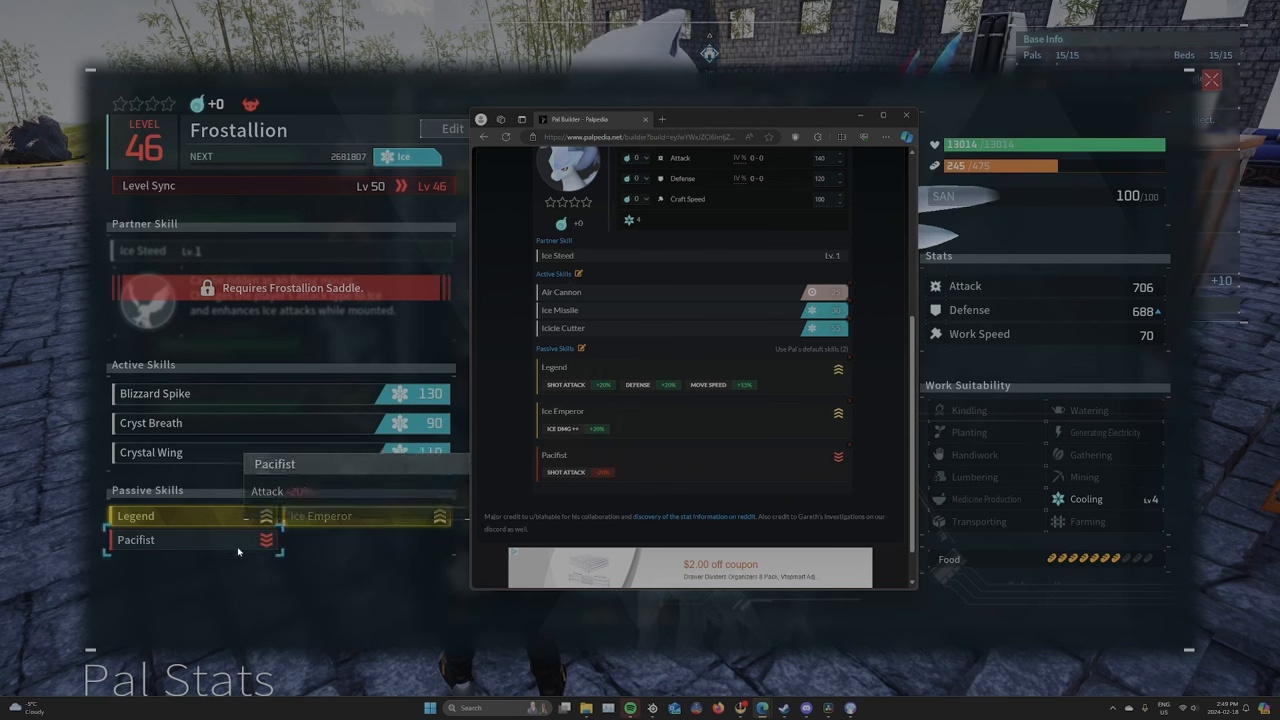
# Review the Frostallion's entered stats and change the build's level to 50.
pyautogui.scroll(3)
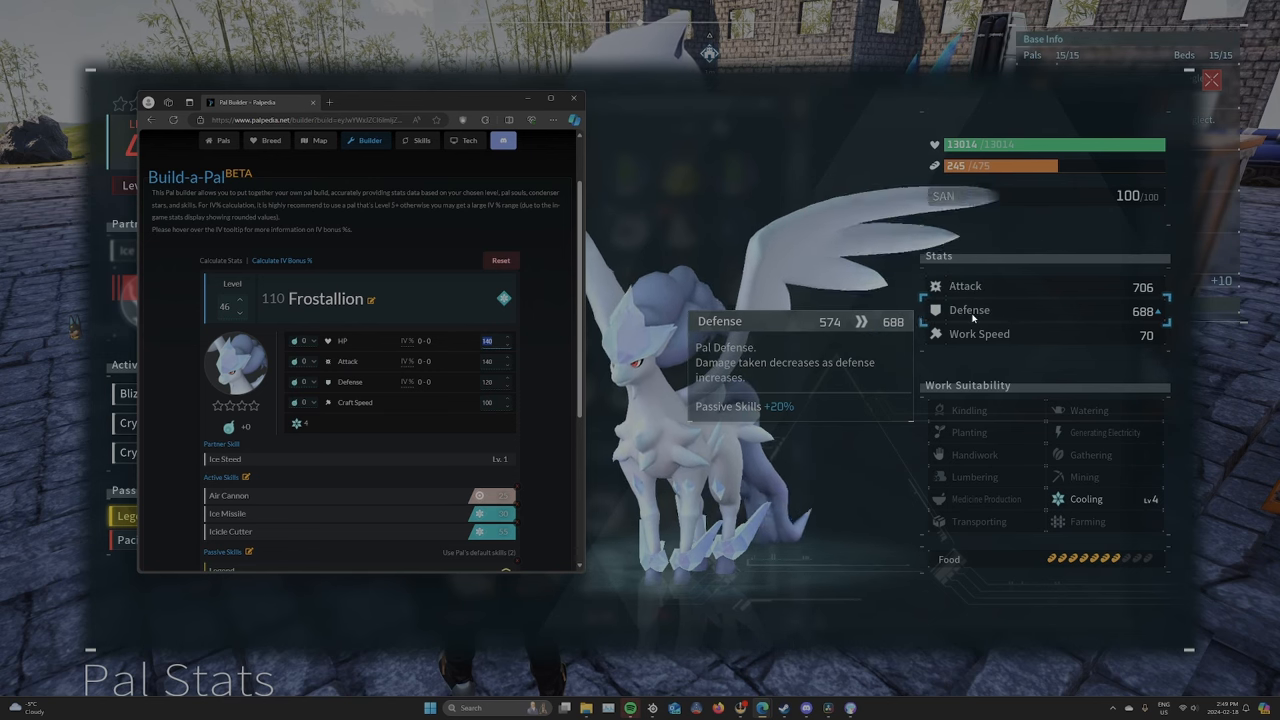
pyautogui.scroll(-3)
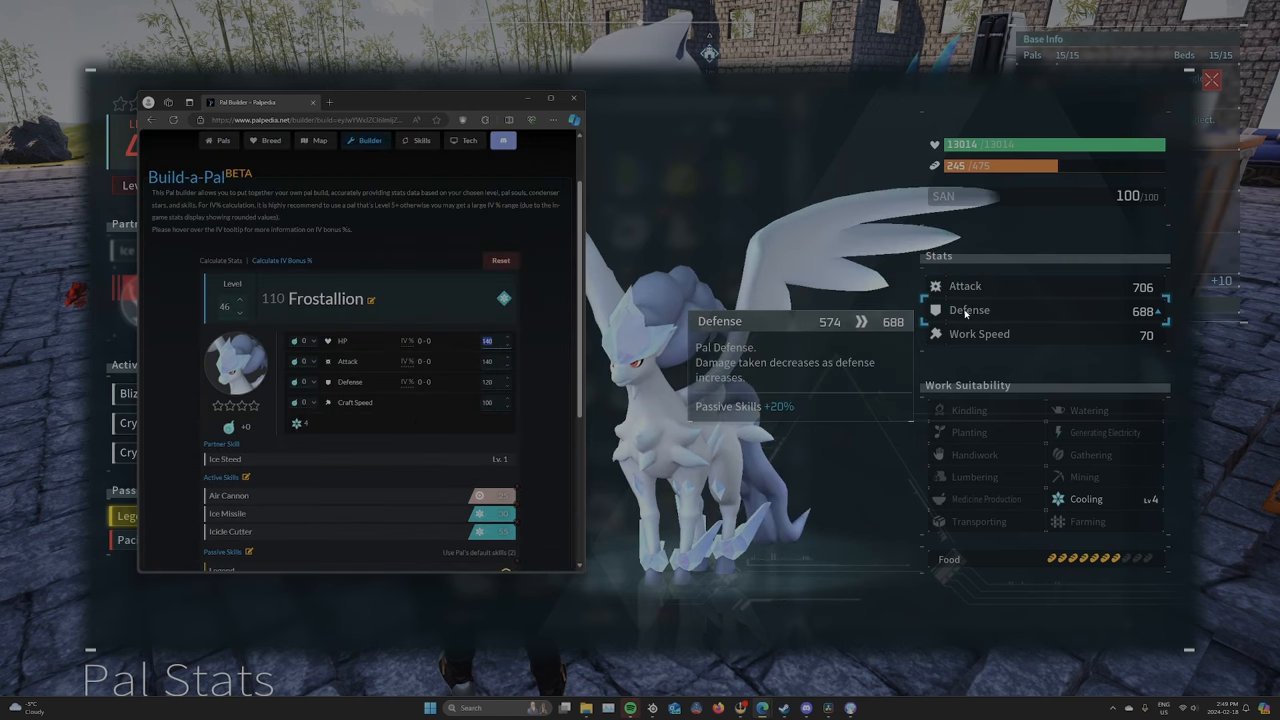
pyautogui.moveTo(368, 400)
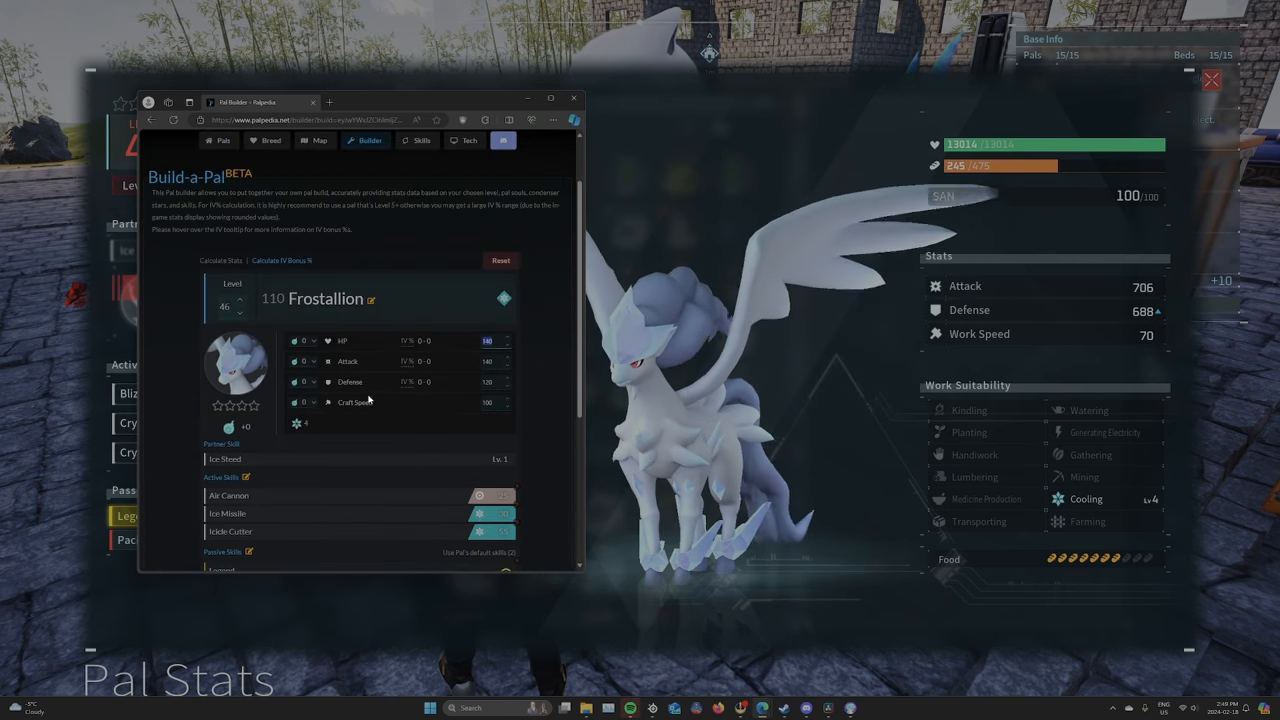
pyautogui.scroll(-3)
pyautogui.write('68')
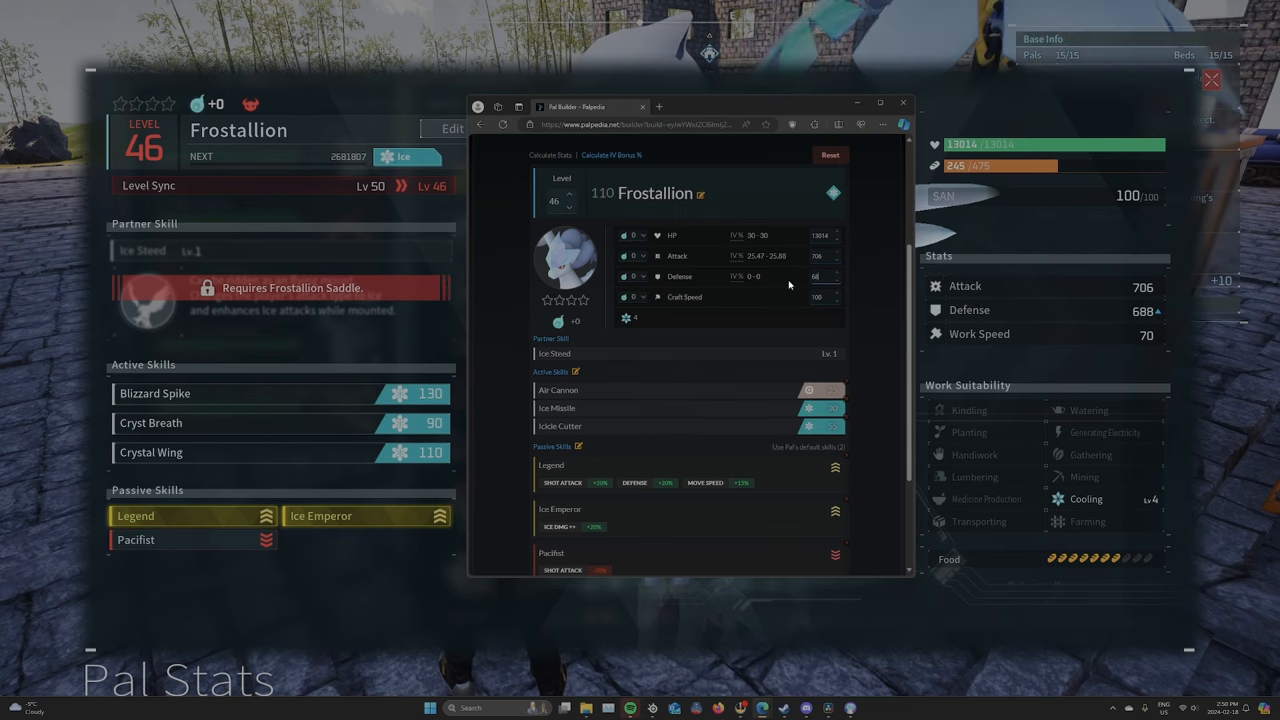
pyautogui.click(572, 198)
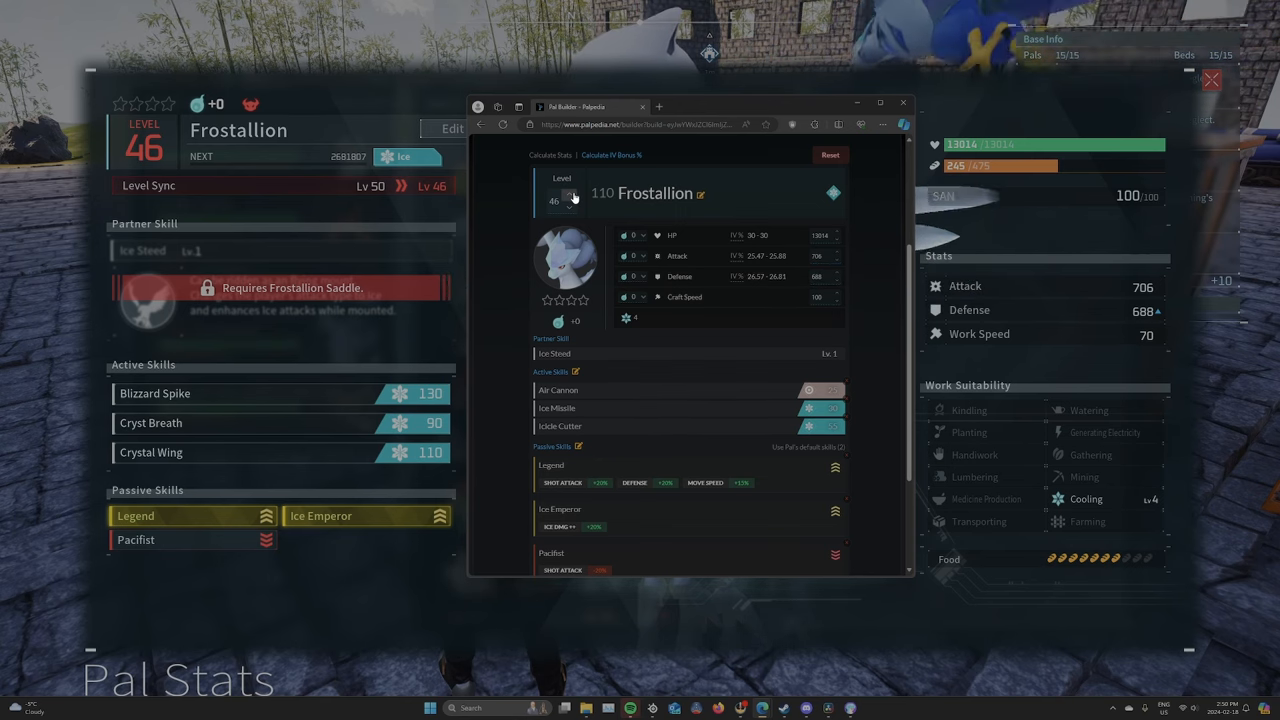
pyautogui.click(572, 198)
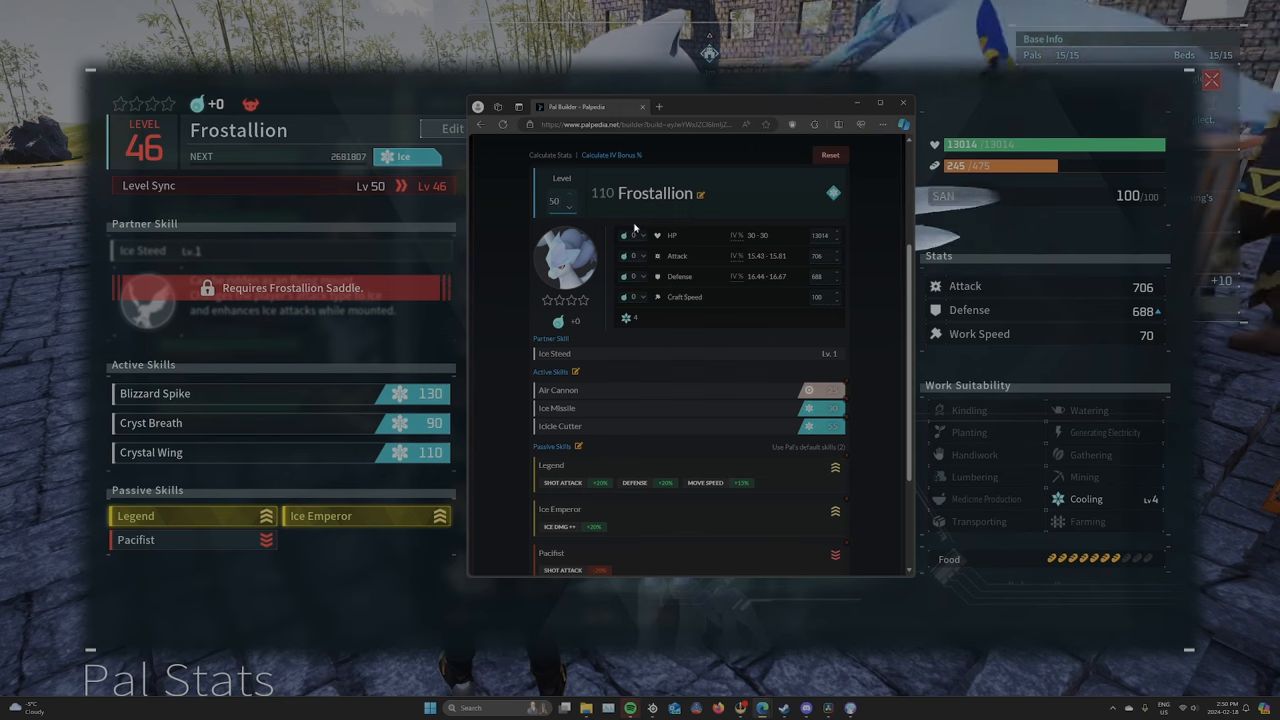
pyautogui.moveTo(870, 284)
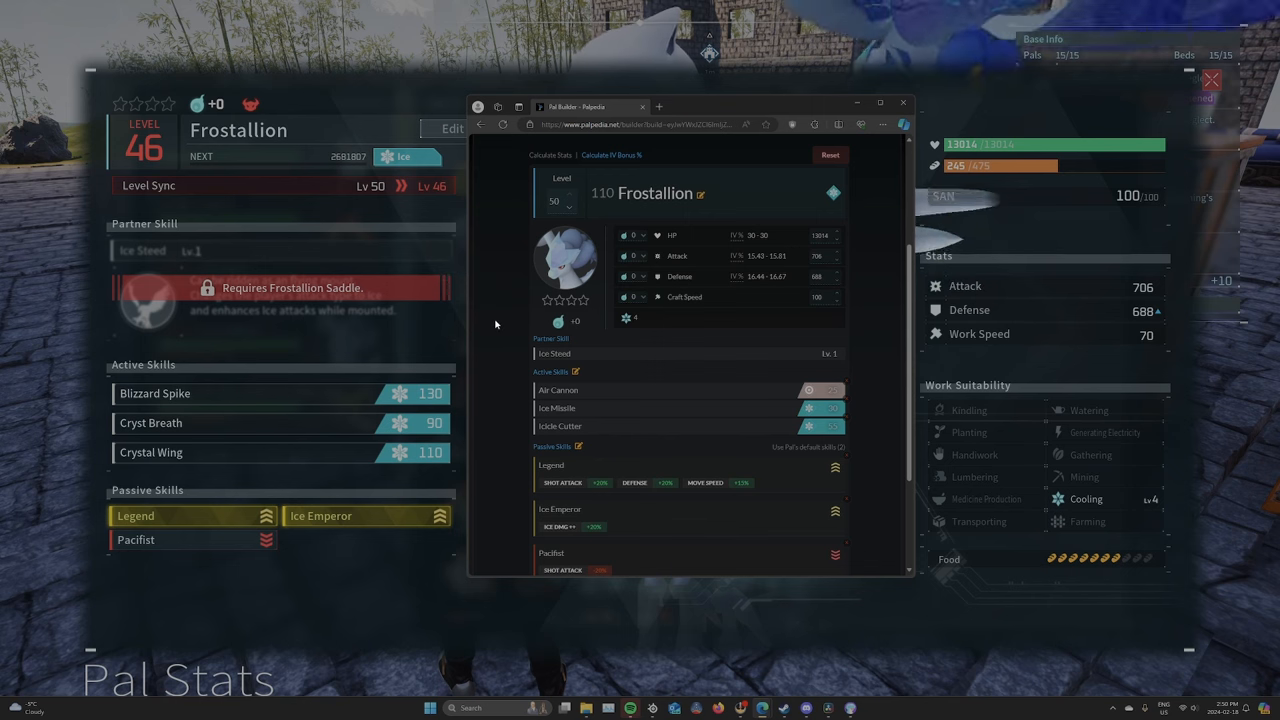
pyautogui.moveTo(508, 320)
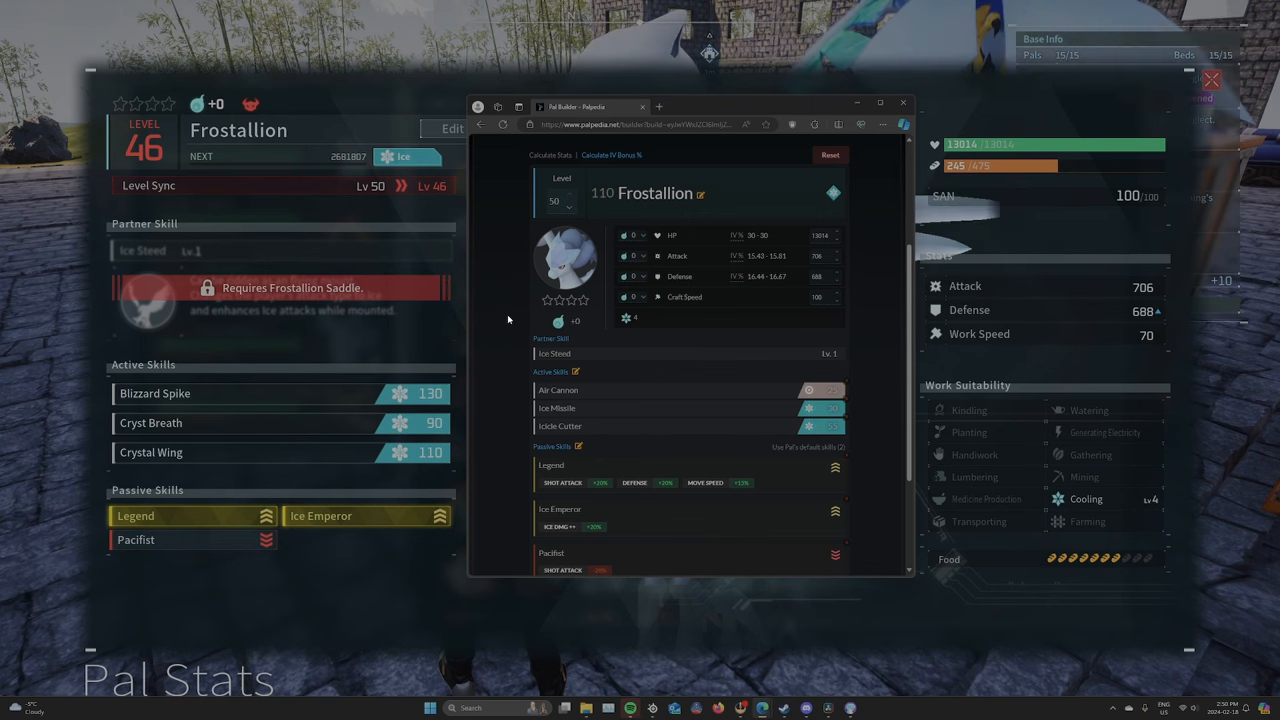
pyautogui.moveTo(742, 328)
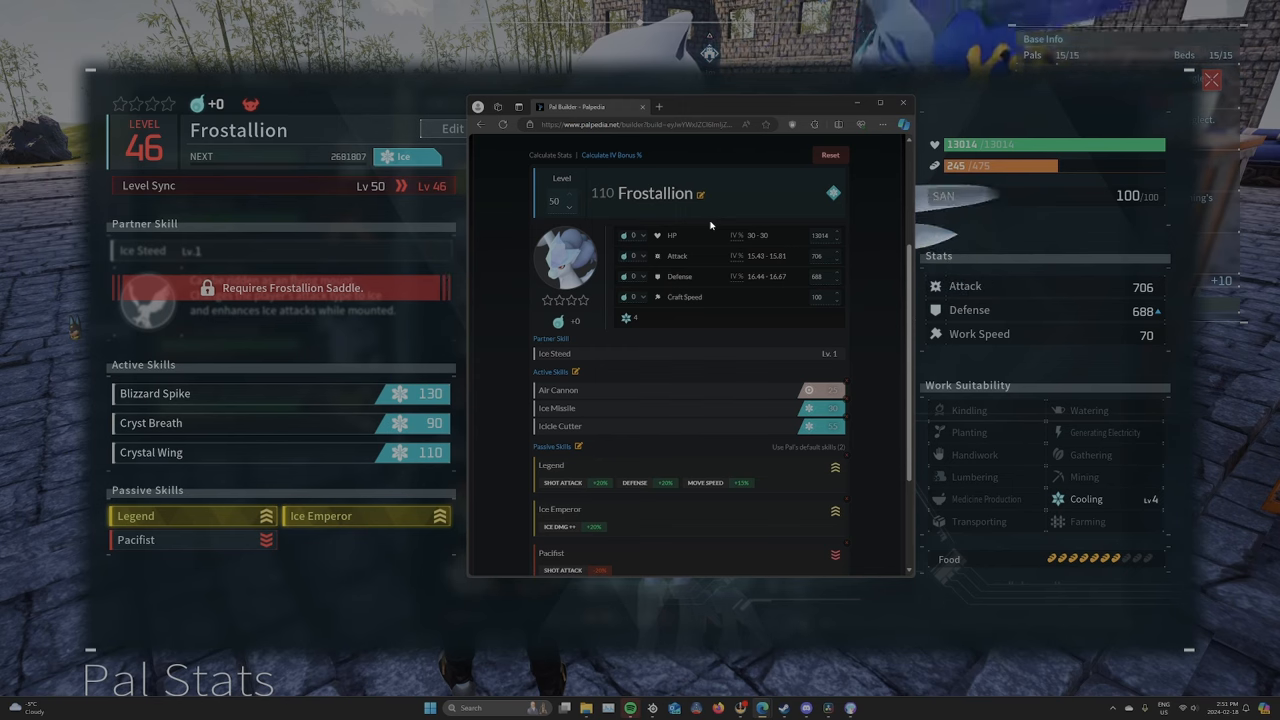
pyautogui.moveTo(736, 236)
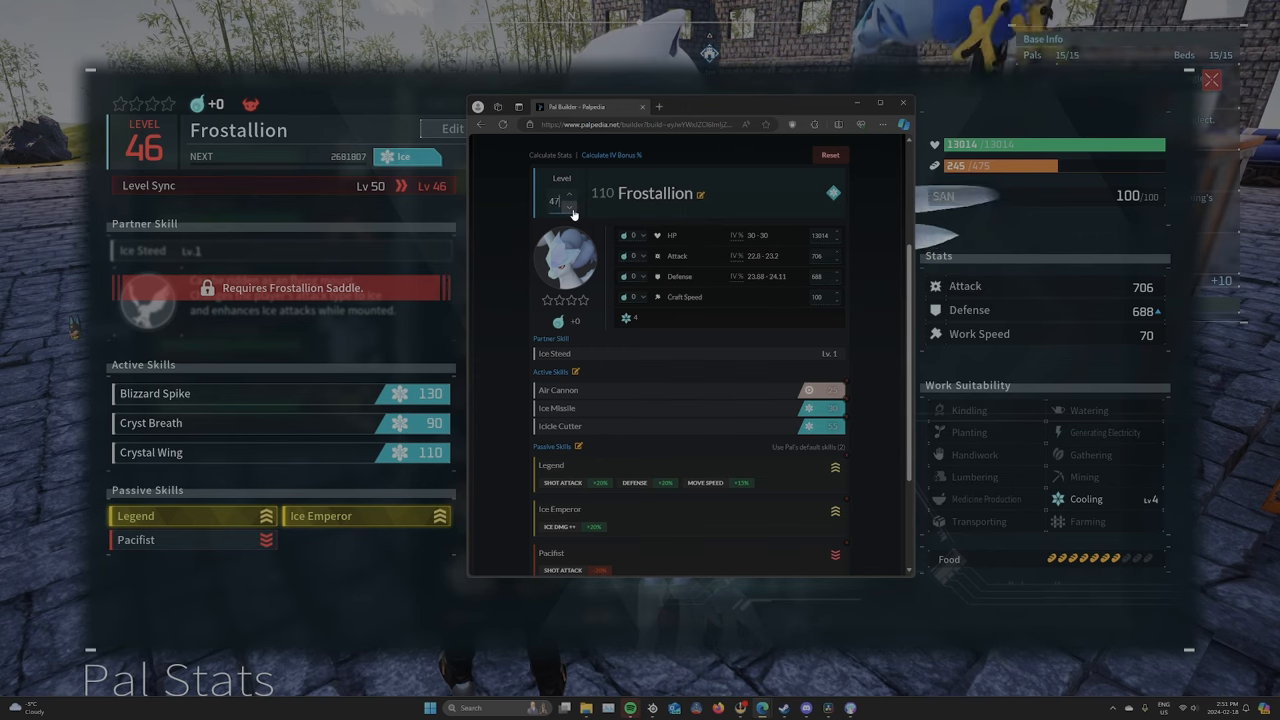
pyautogui.click(568, 204)
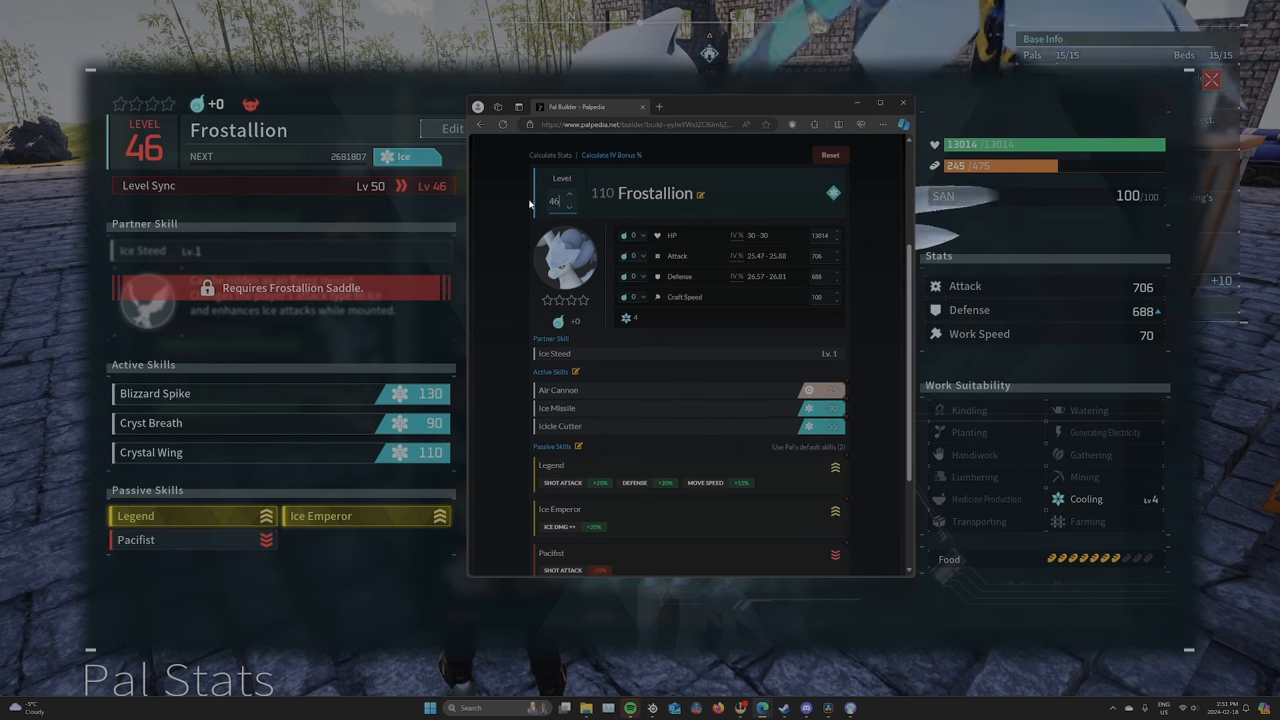
pyautogui.click(568, 196)
pyautogui.write('50')
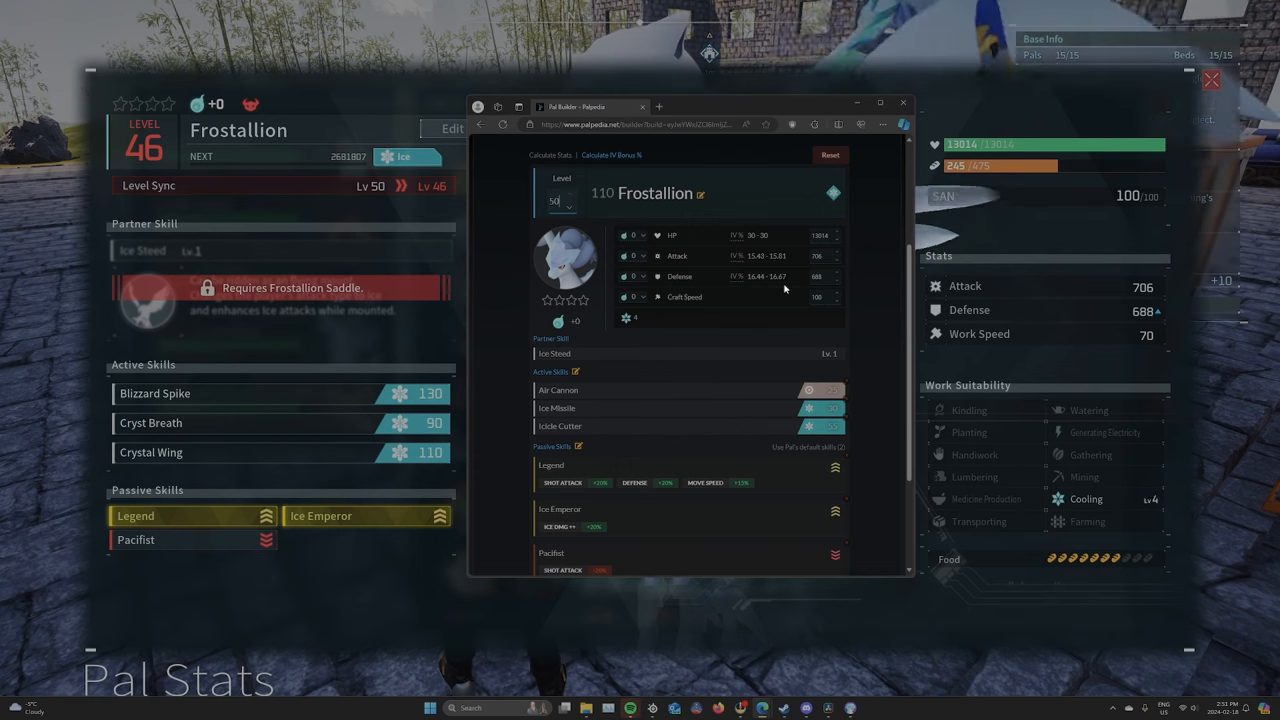
pyautogui.moveTo(736, 216)
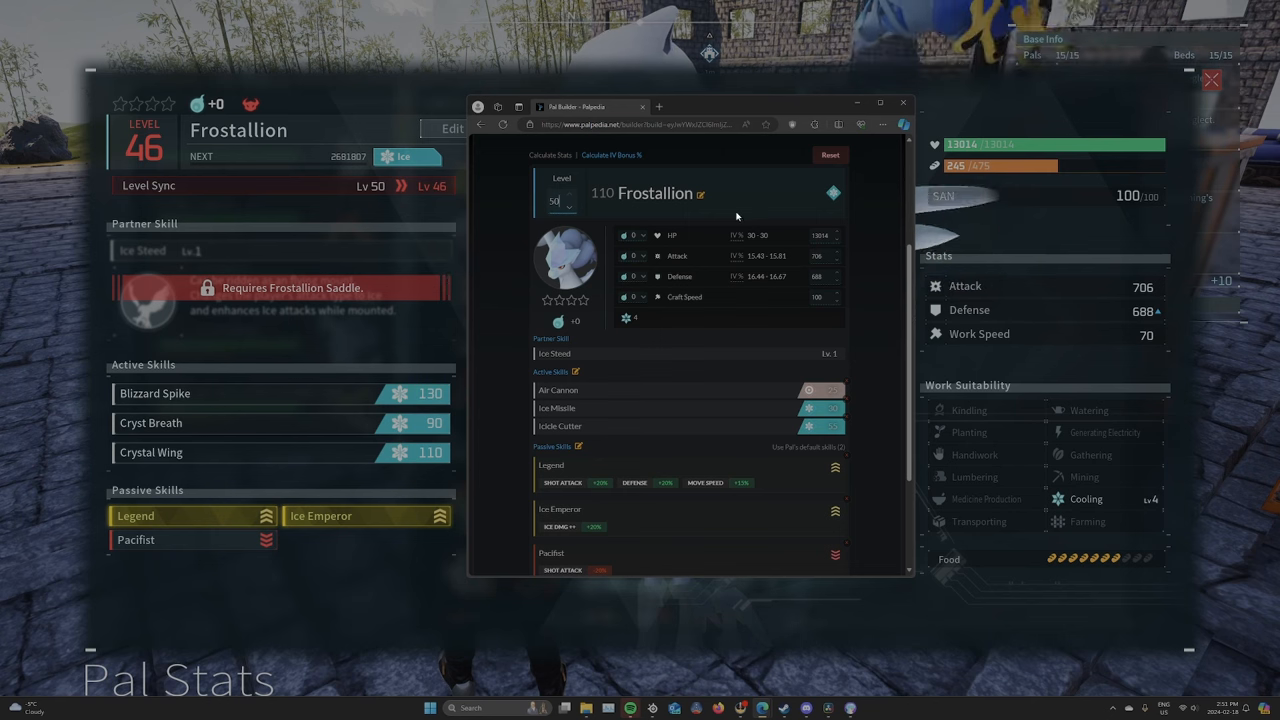
pyautogui.moveTo(712, 226)
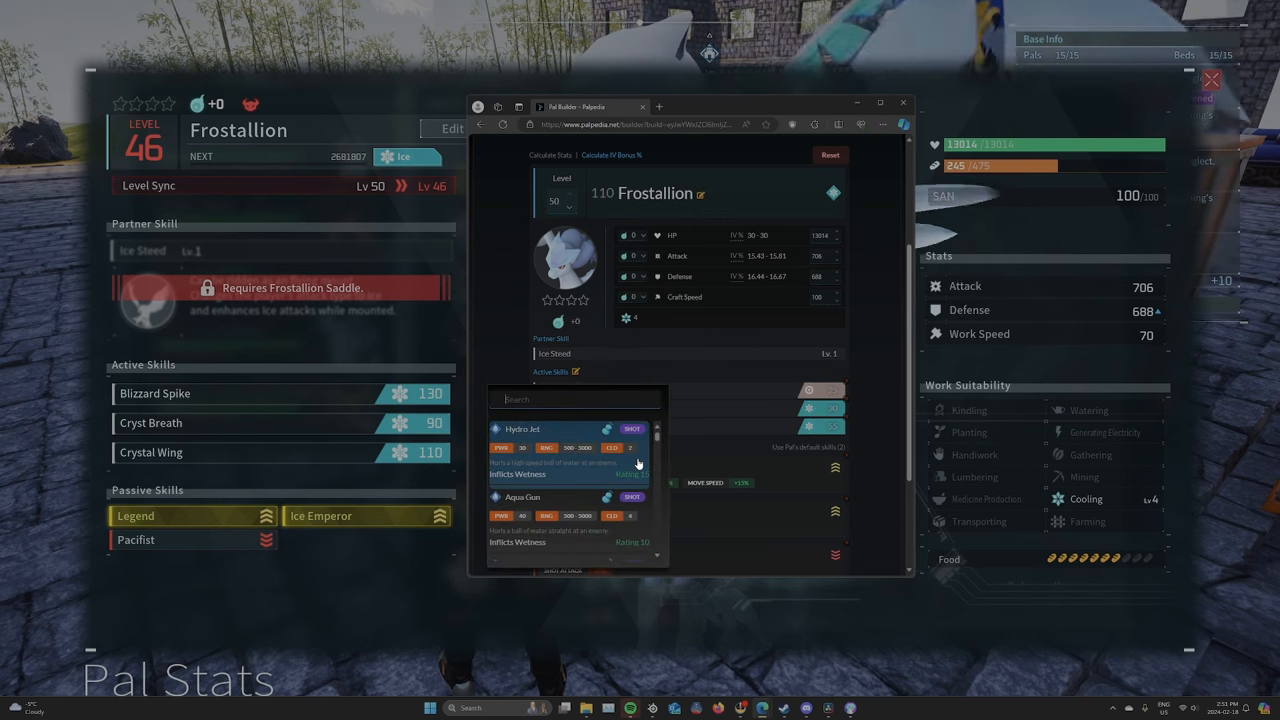
pyautogui.scroll(-3)
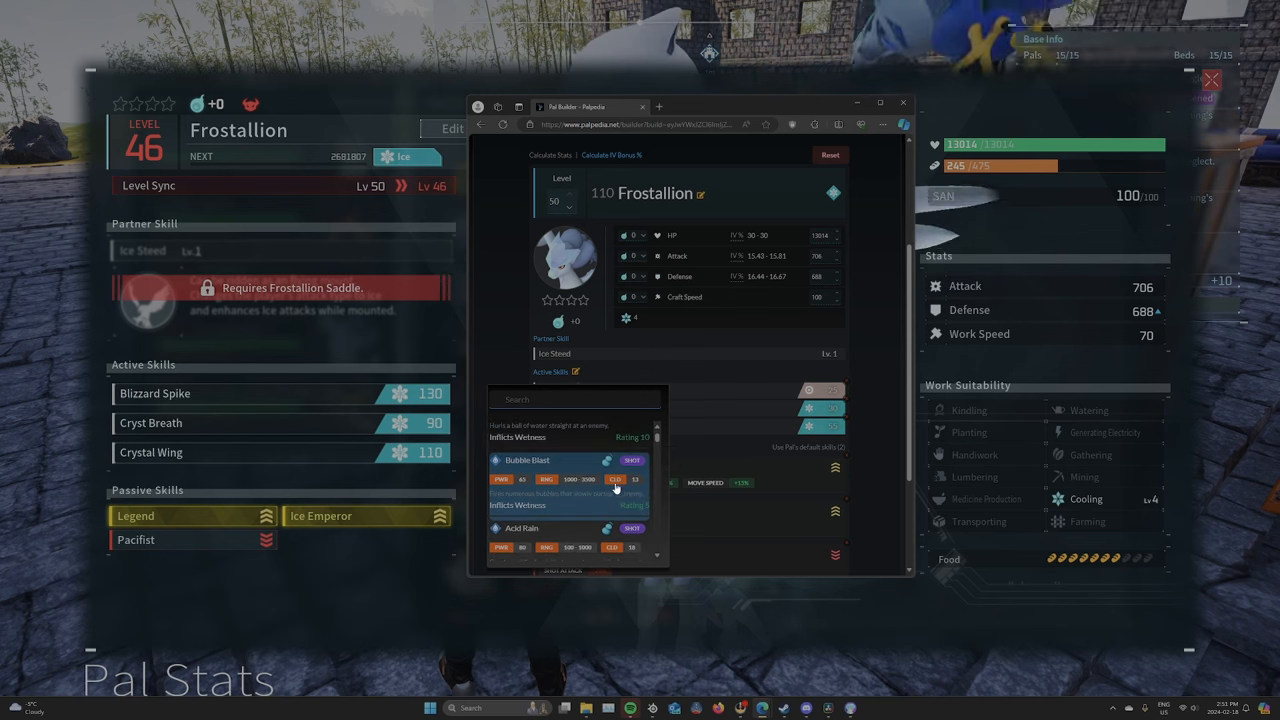
pyautogui.moveTo(540, 514)
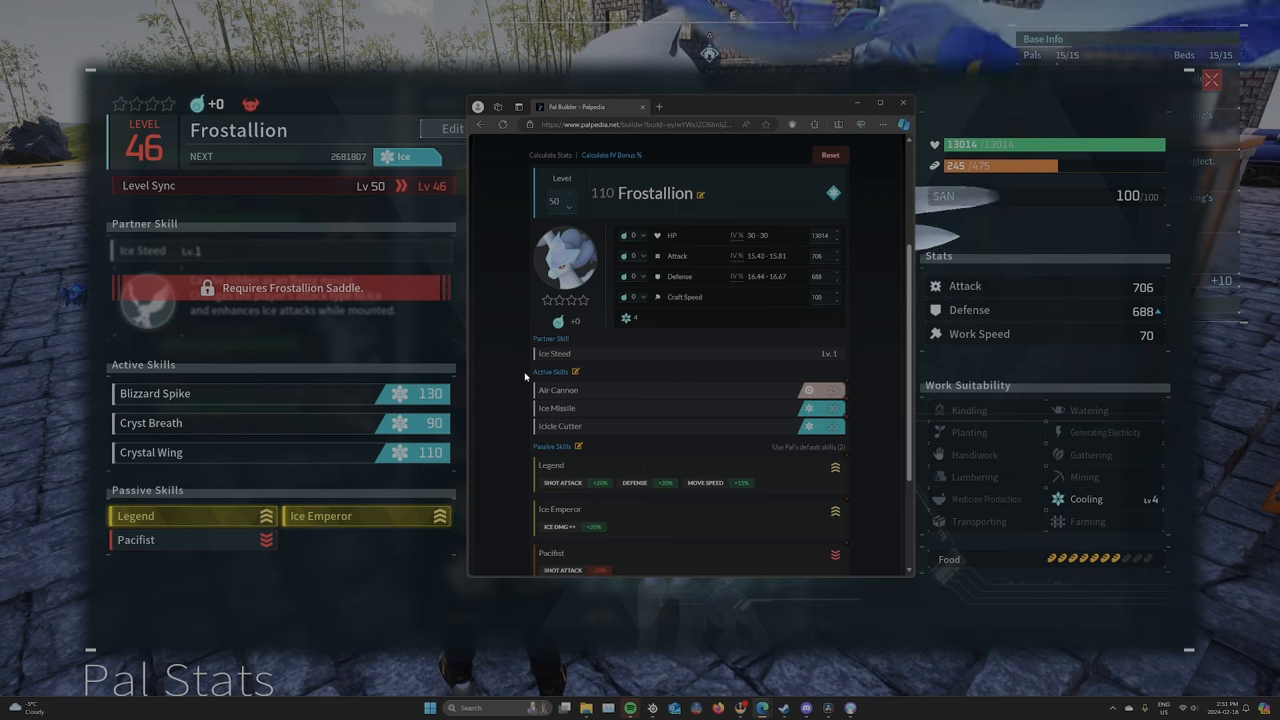
pyautogui.scroll(3)
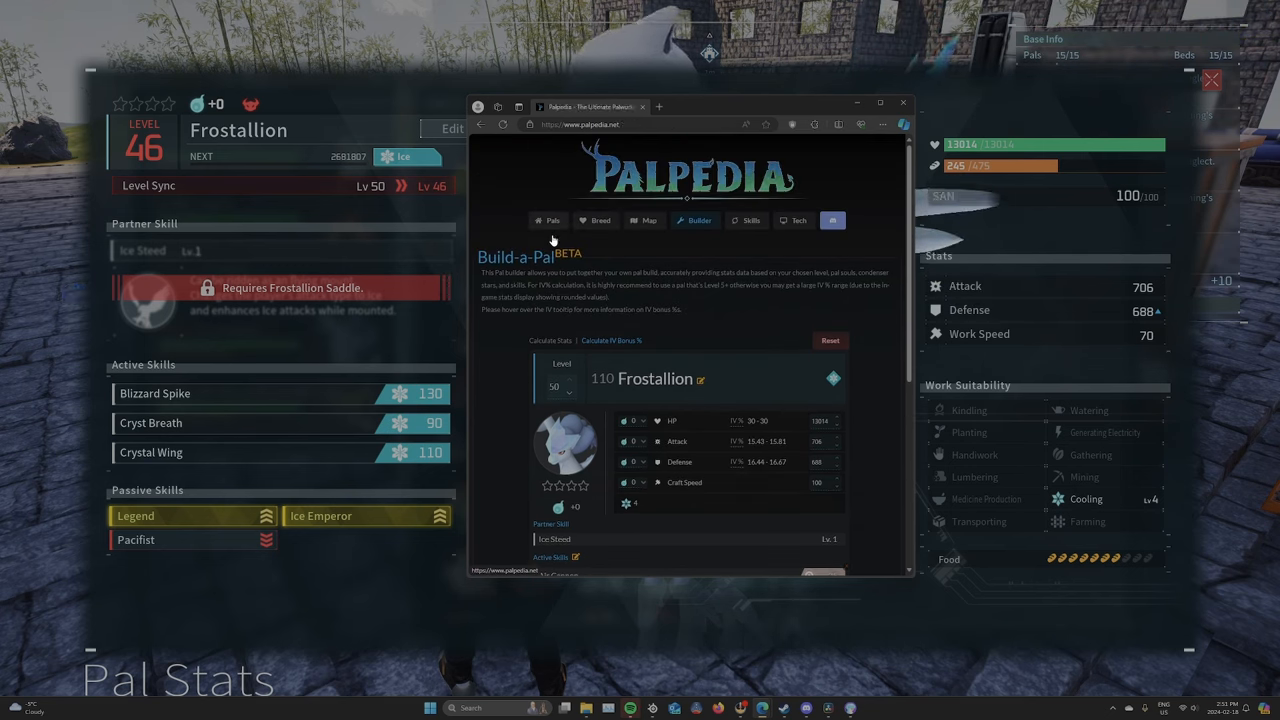
# Go to the Pals list and filter it by a work suitability, then try another.
pyautogui.click(548, 220)
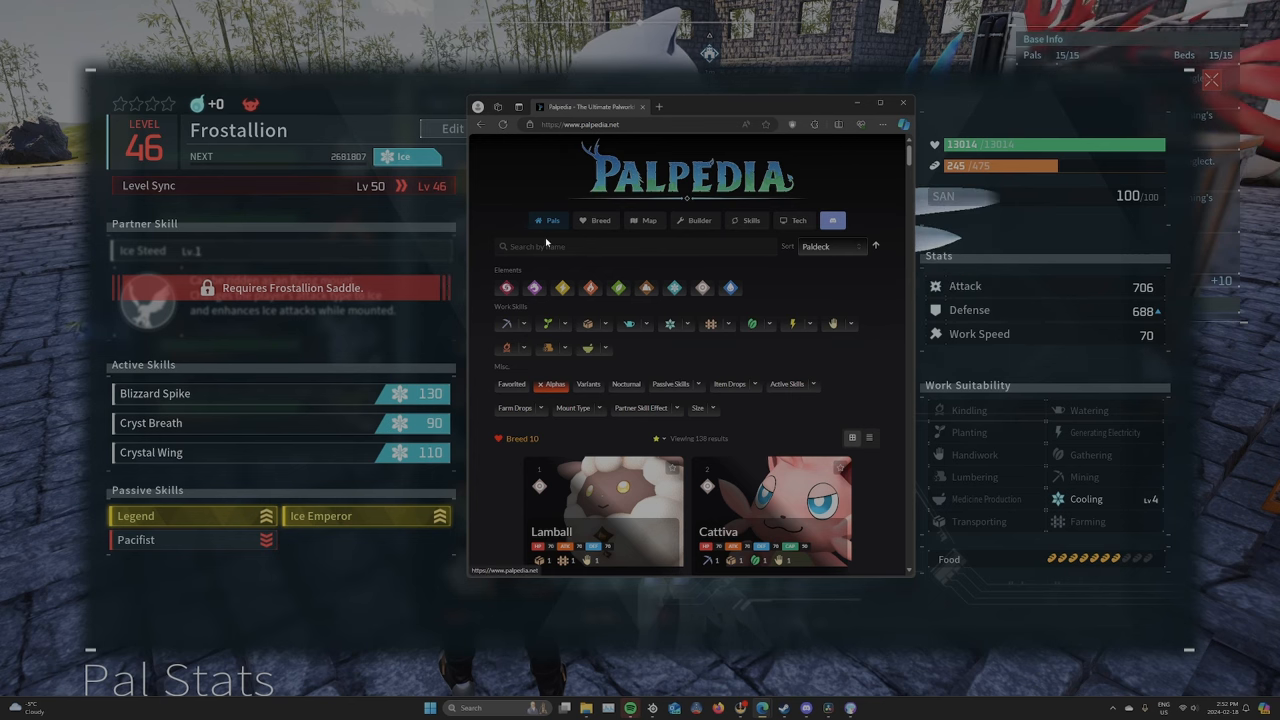
pyautogui.moveTo(616, 370)
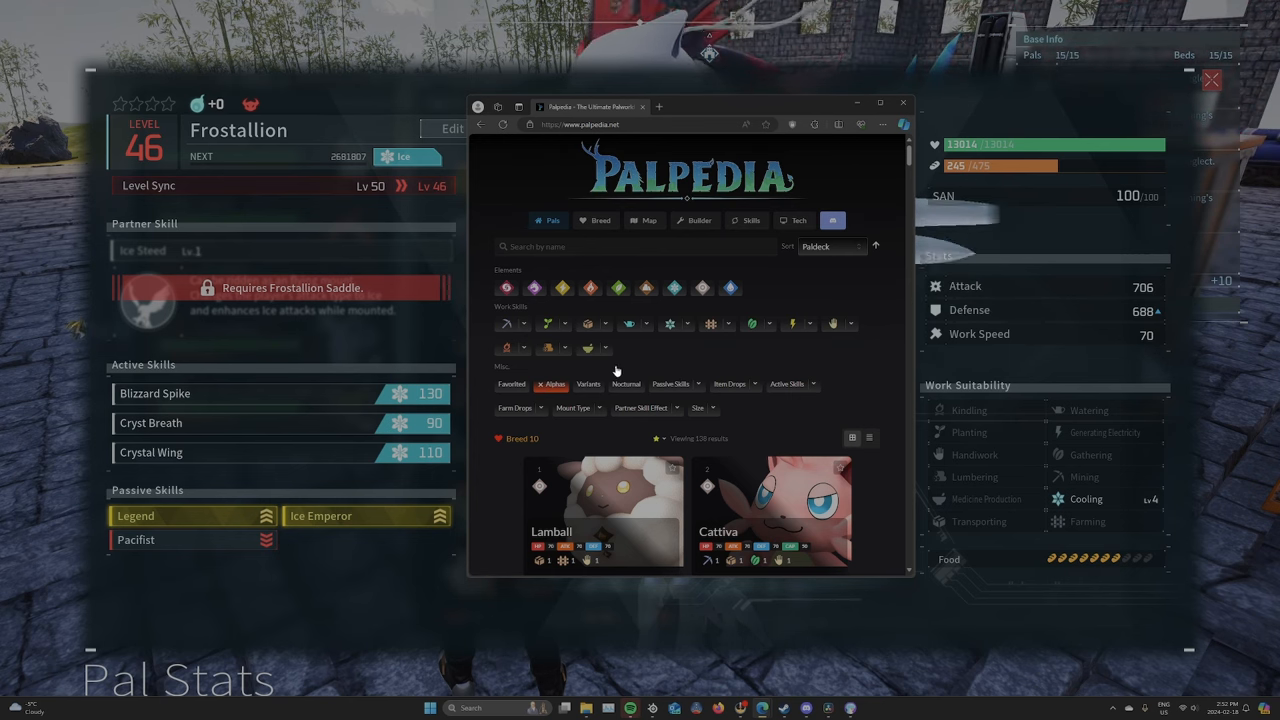
pyautogui.click(552, 384)
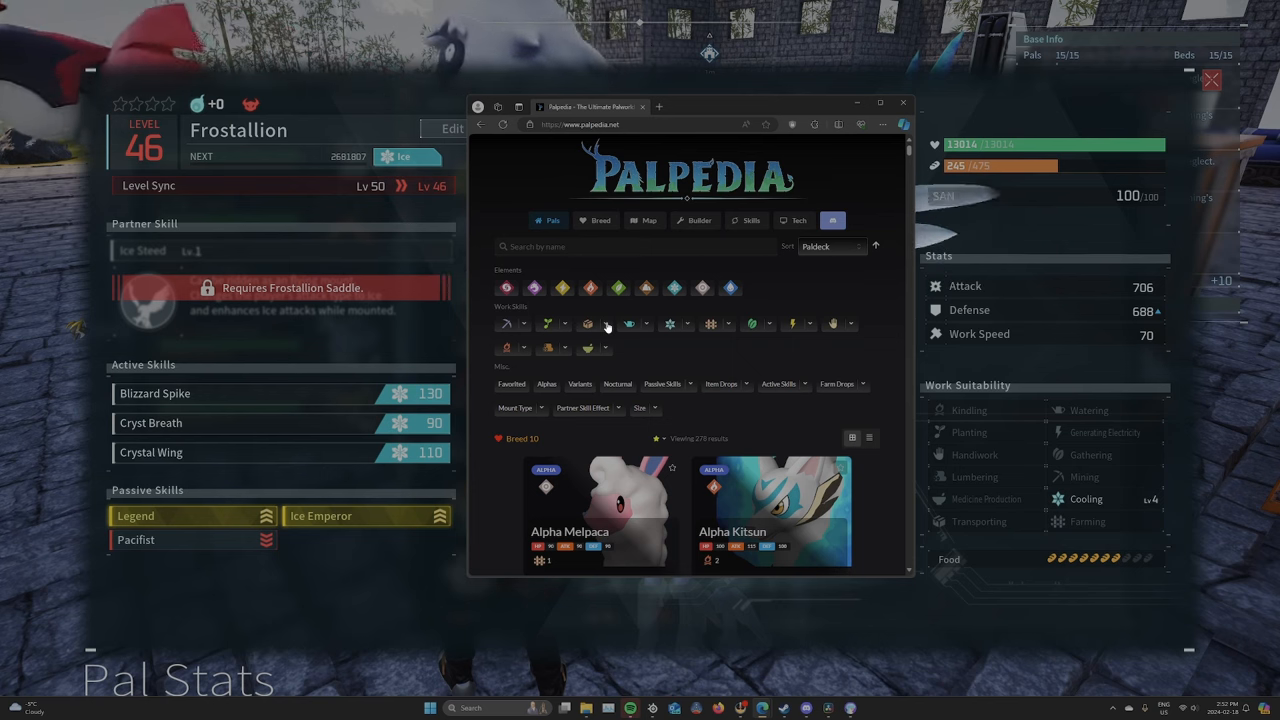
pyautogui.click(604, 324)
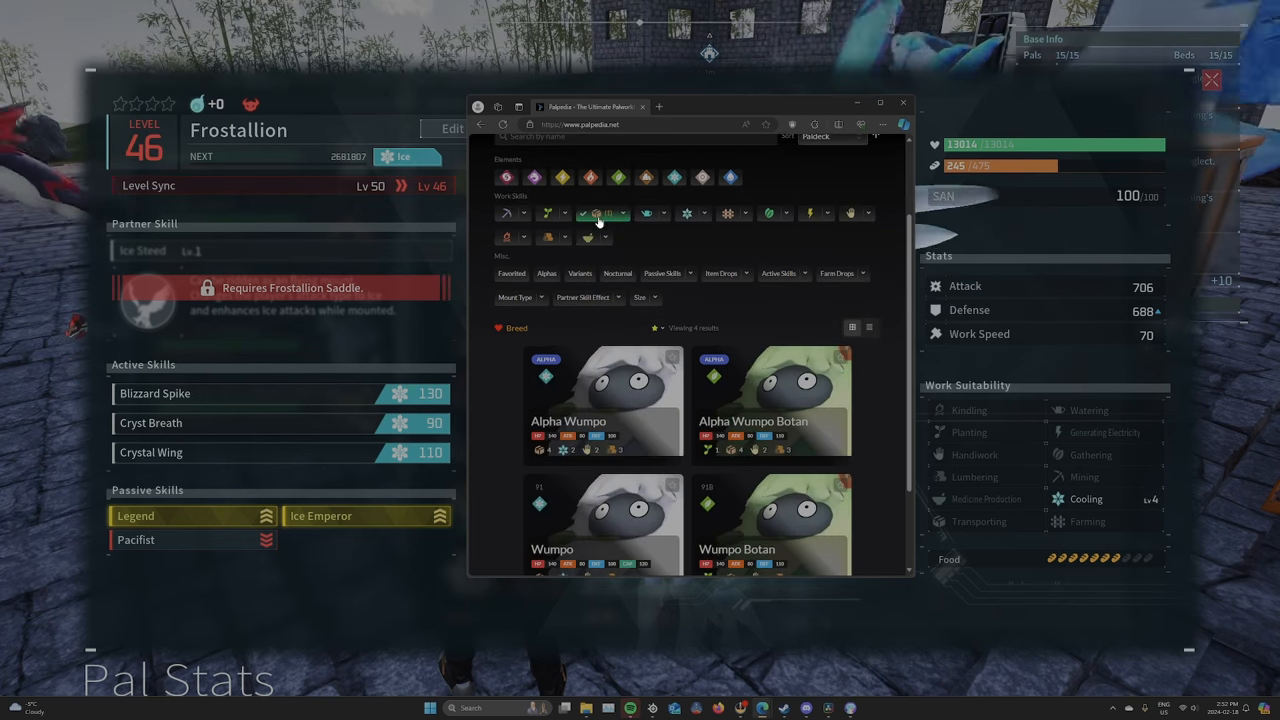
pyautogui.scroll(-3)
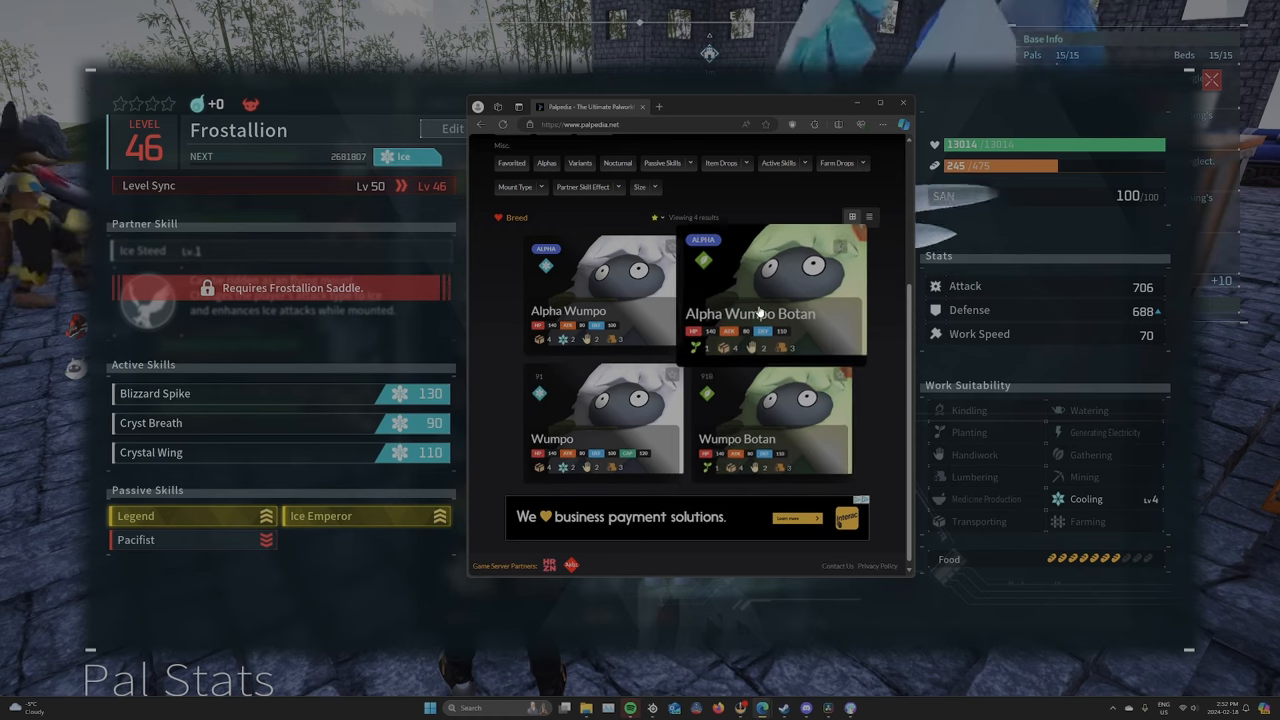
pyautogui.scroll(3)
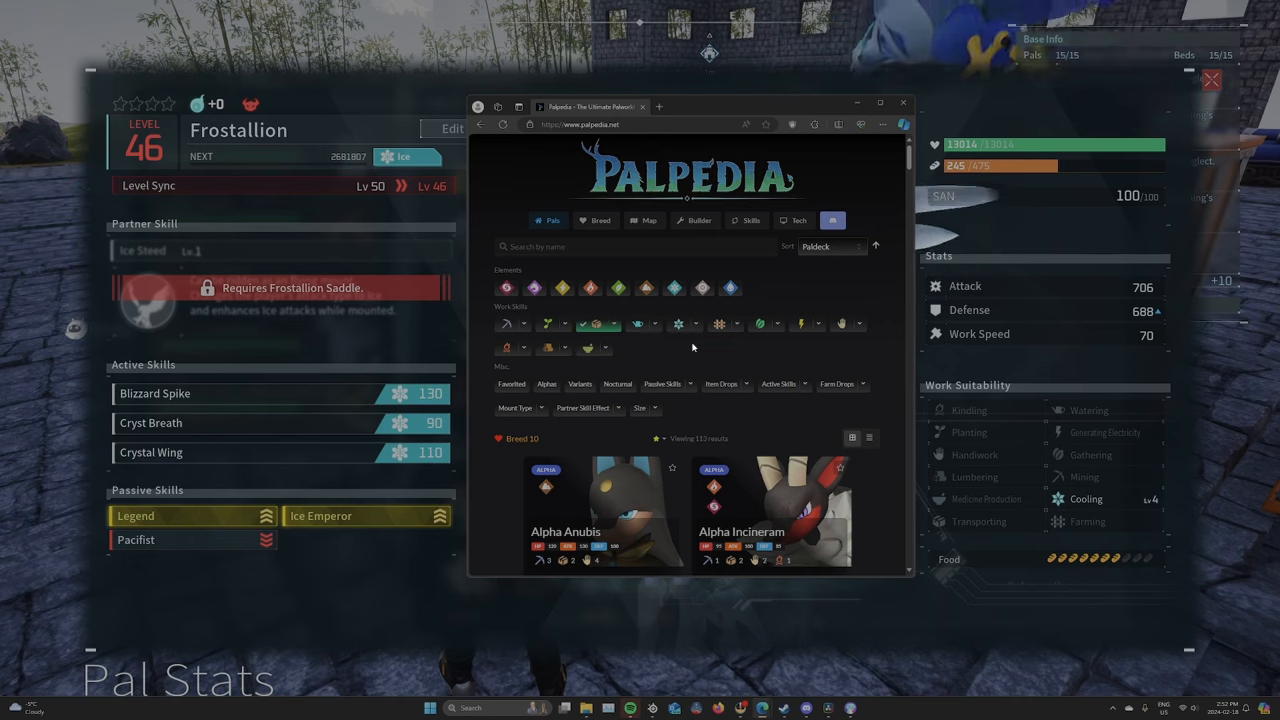
# Add a work suitability with a minimum level and adjust filters until Alpha Melpaca and Alpha Kitsun show.
pyautogui.click(516, 348)
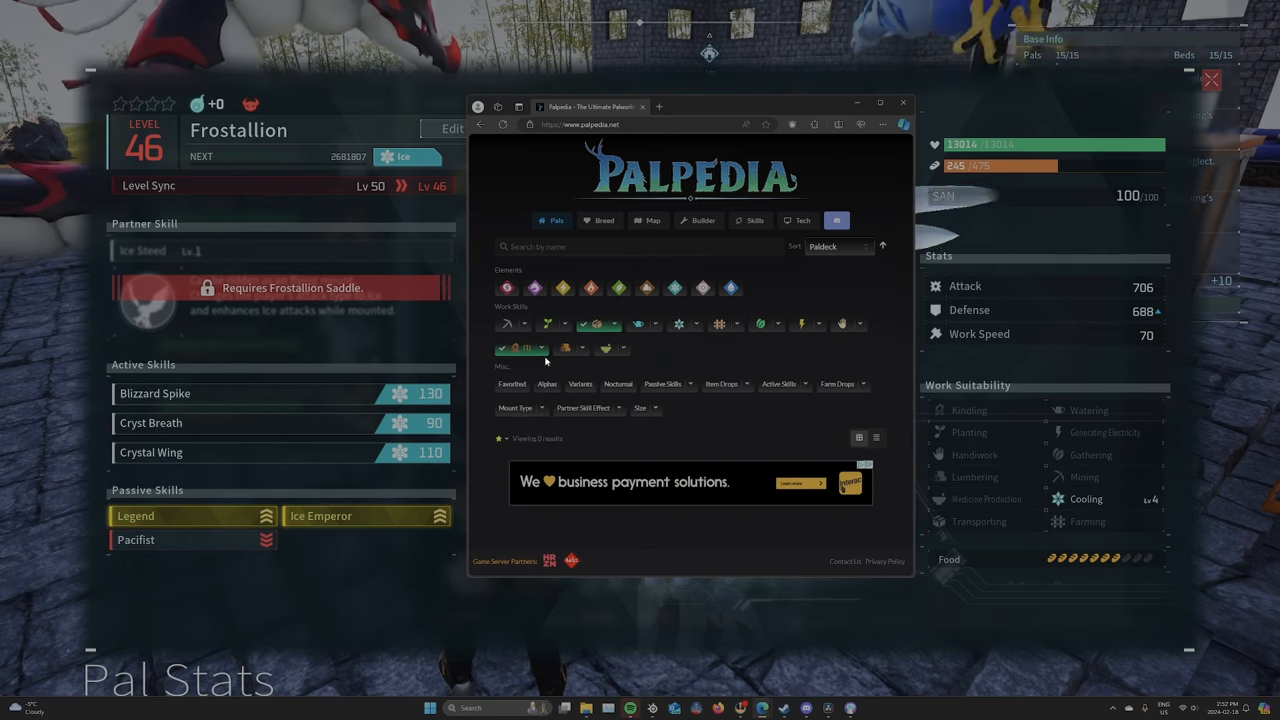
pyautogui.click(516, 348)
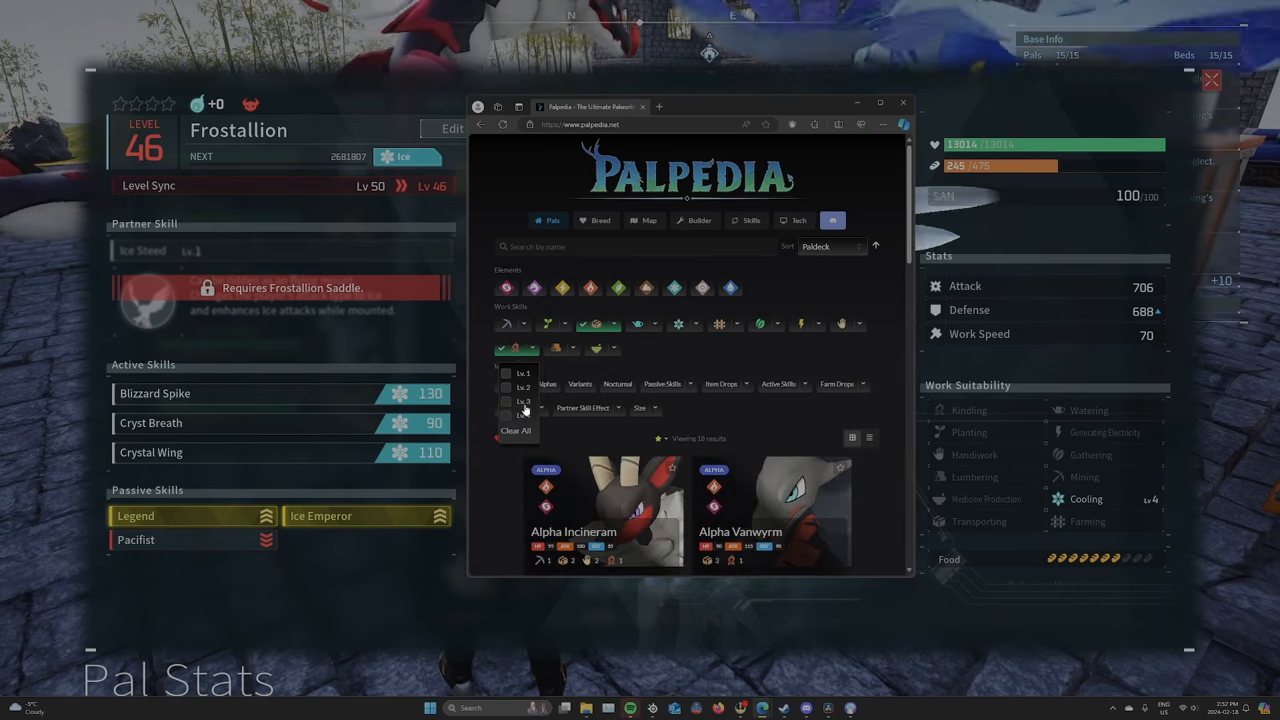
pyautogui.click(512, 396)
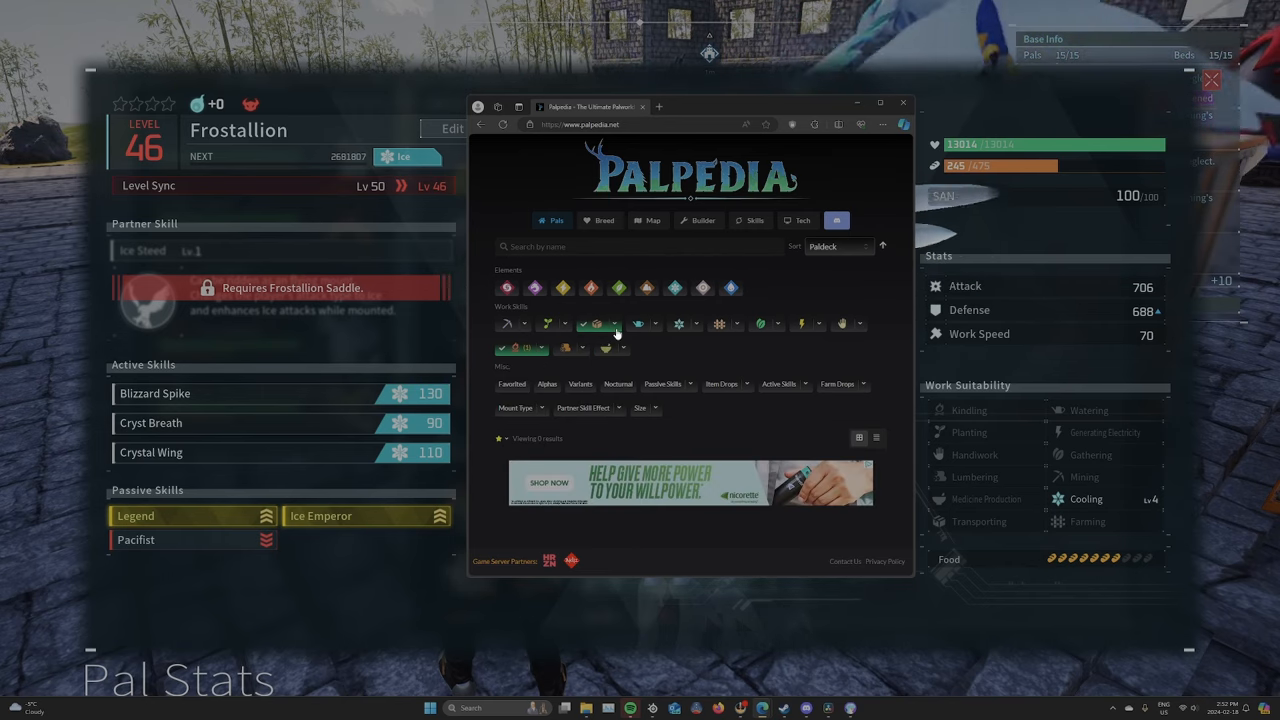
pyautogui.click(596, 324)
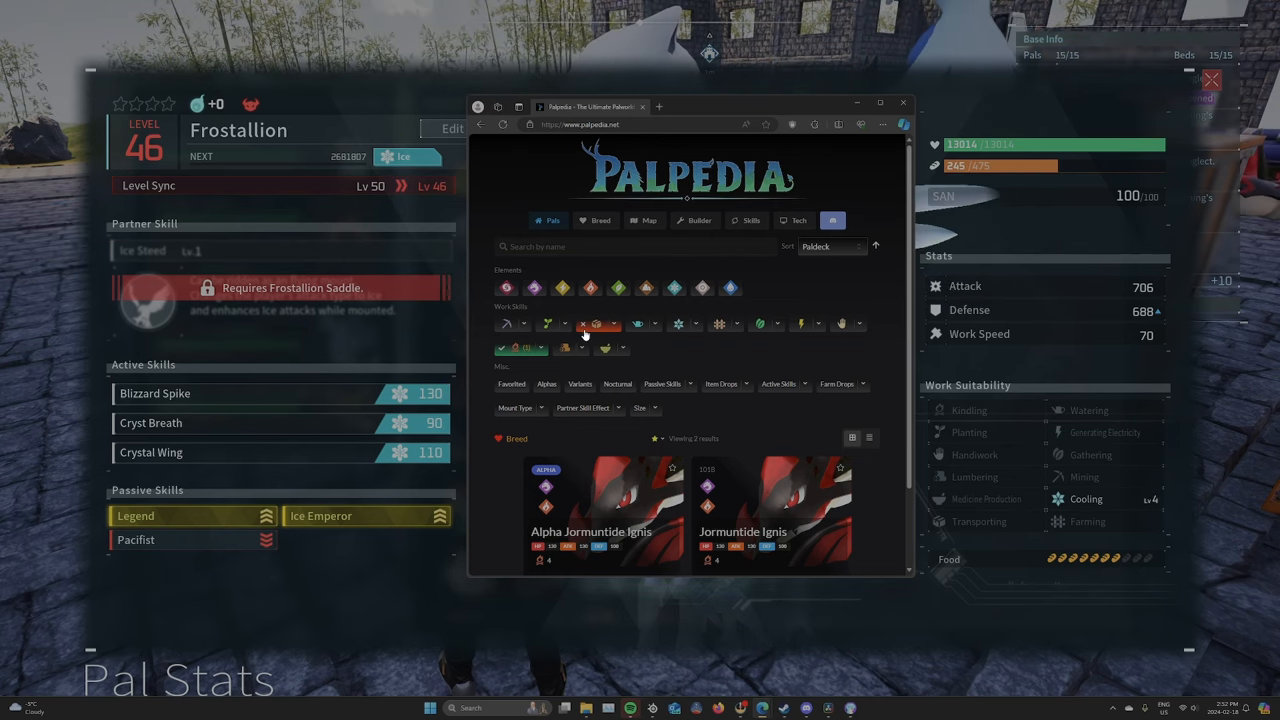
pyautogui.click(596, 324)
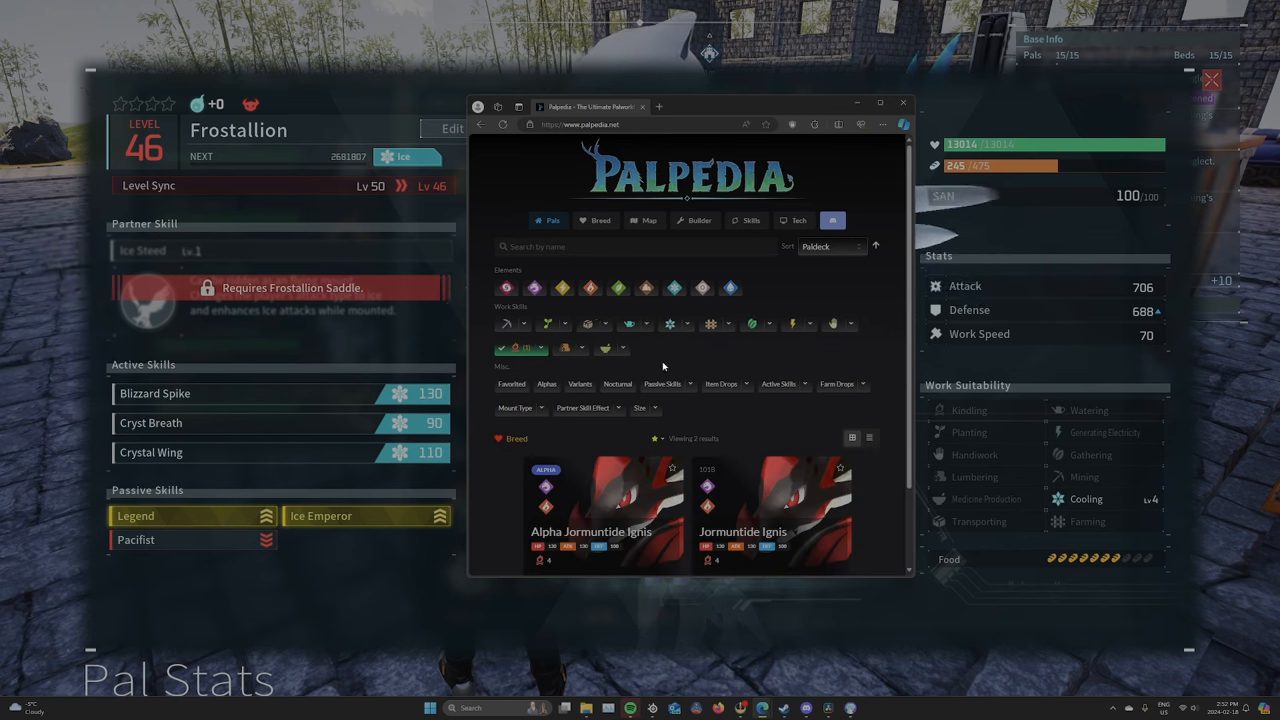
pyautogui.moveTo(504, 354)
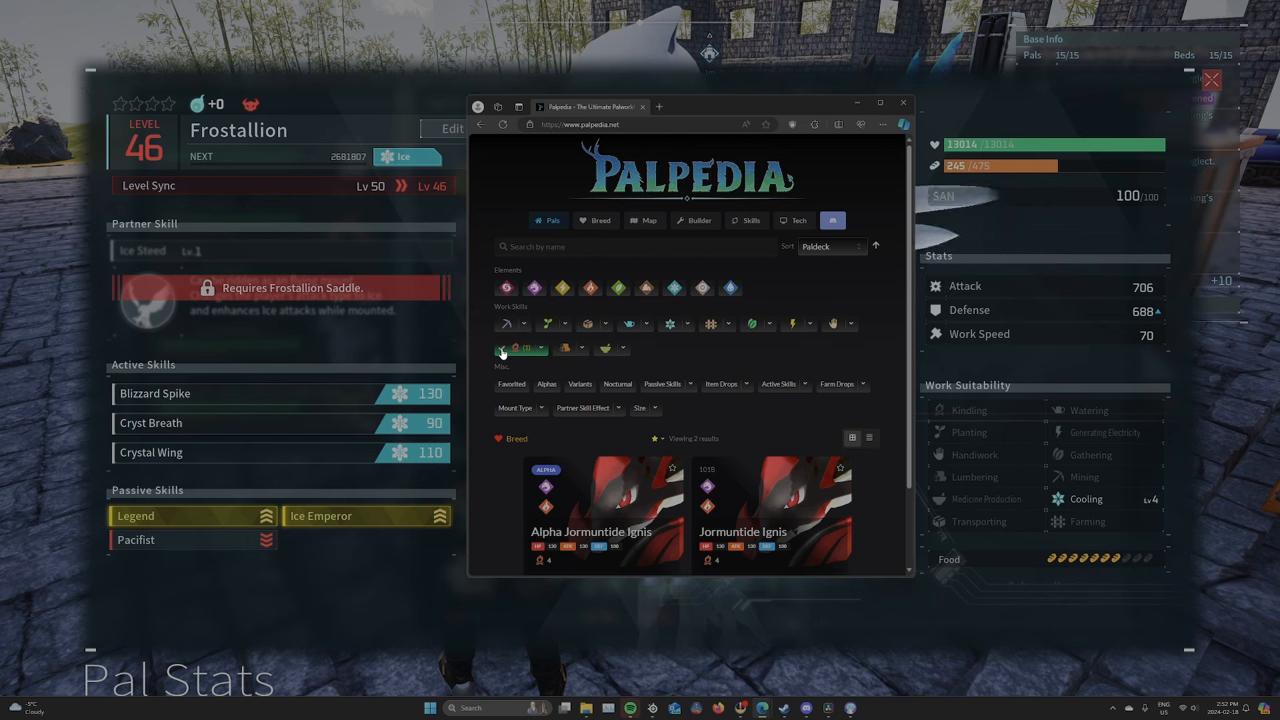
pyautogui.click(500, 348)
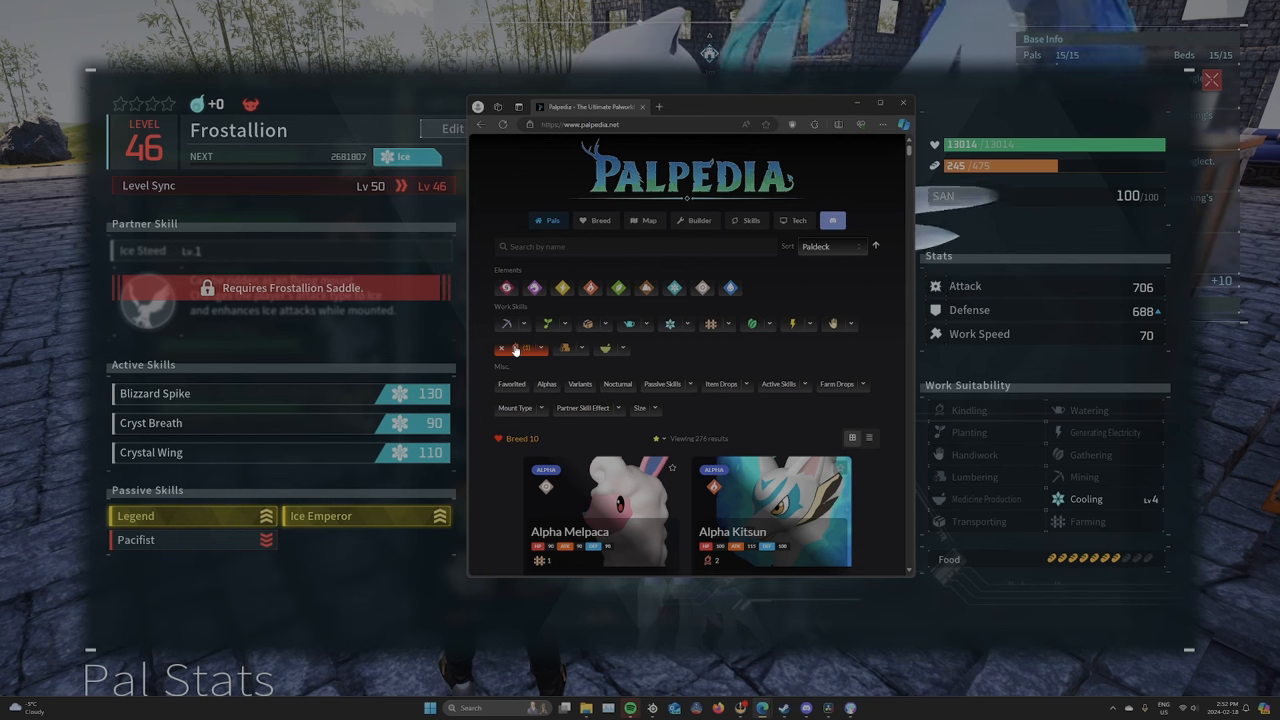
pyautogui.click(510, 348)
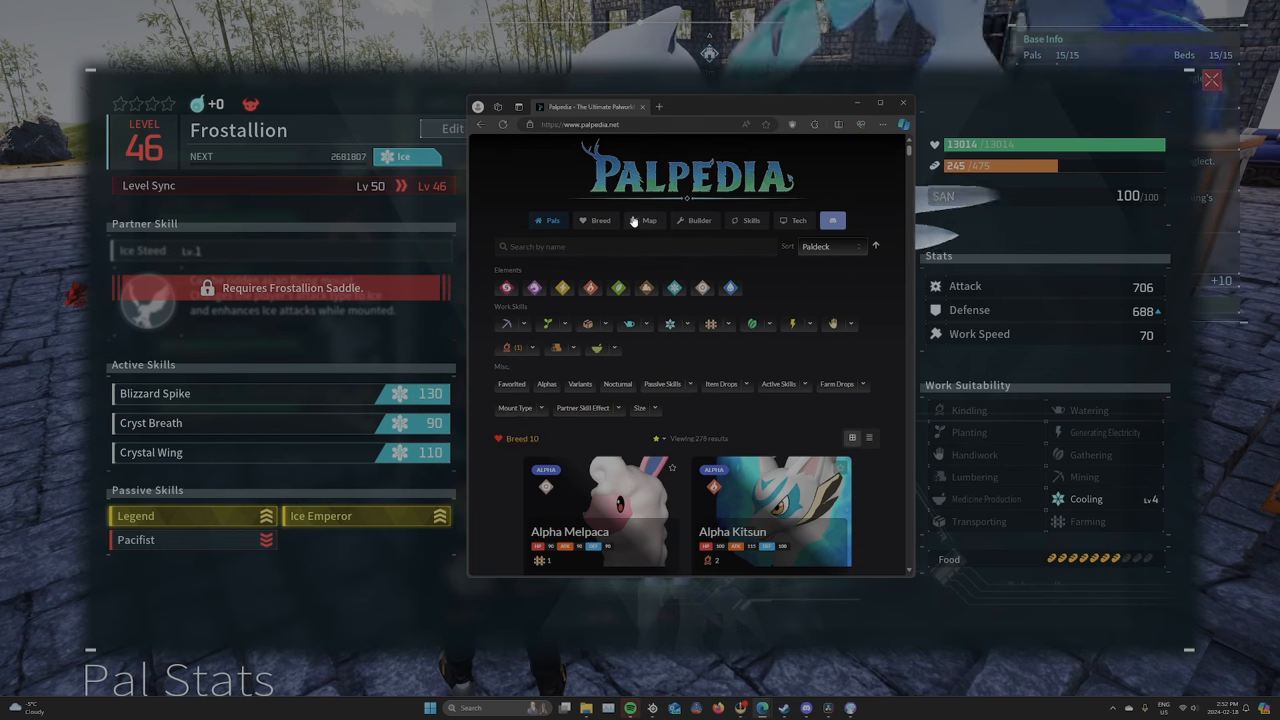
# Show the world map full-screen with level zones and a chosen Pal's spawn areas highlighted.
pyautogui.click(646, 220)
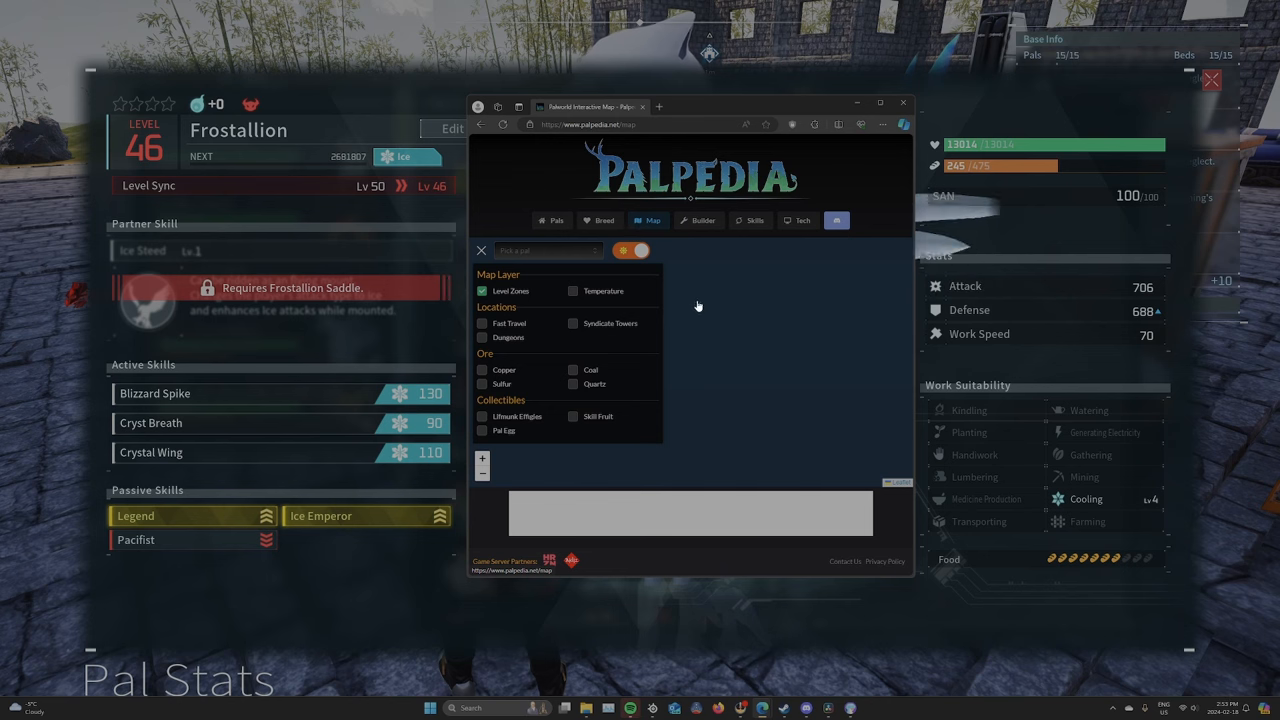
pyautogui.click(880, 104)
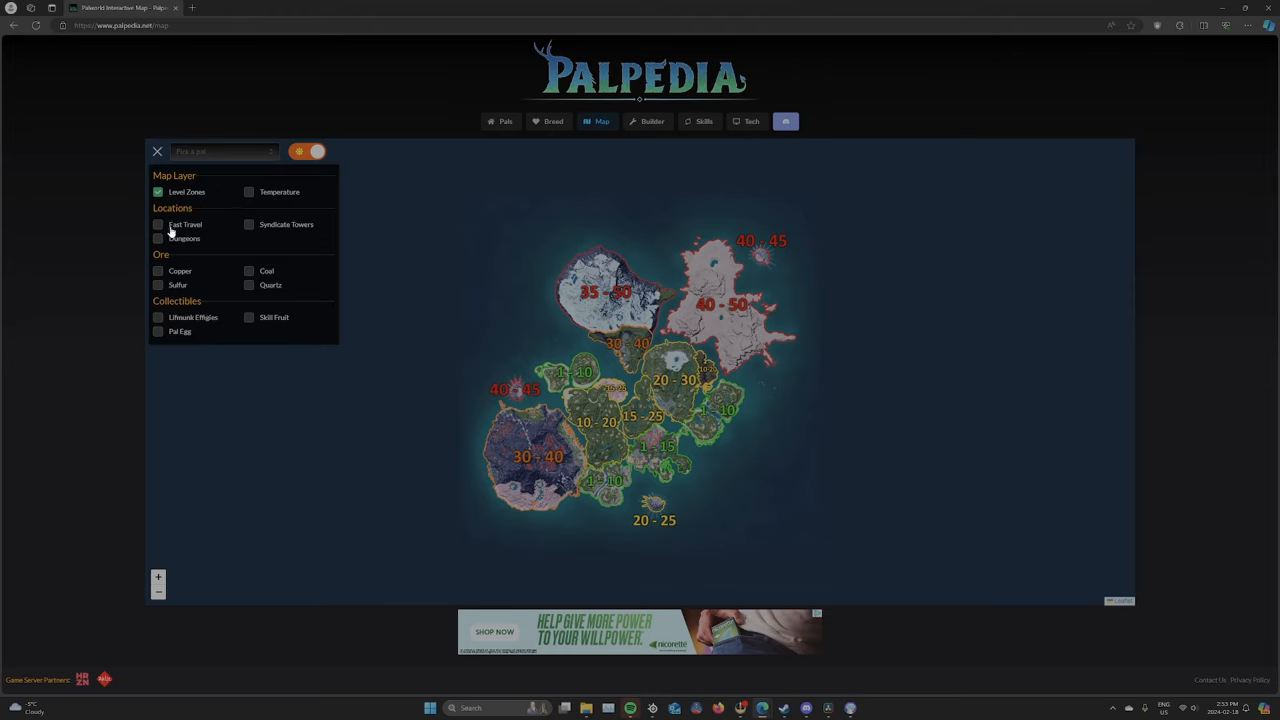
pyautogui.moveTo(348, 138)
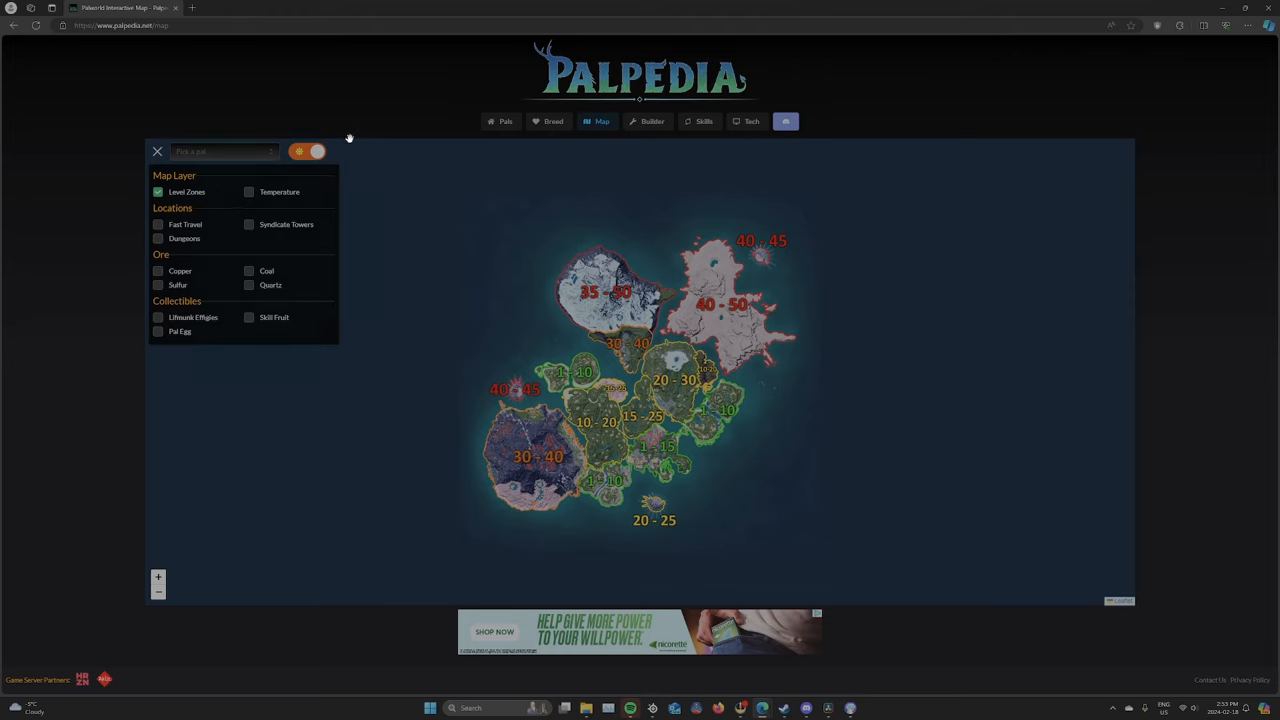
pyautogui.click(220, 152)
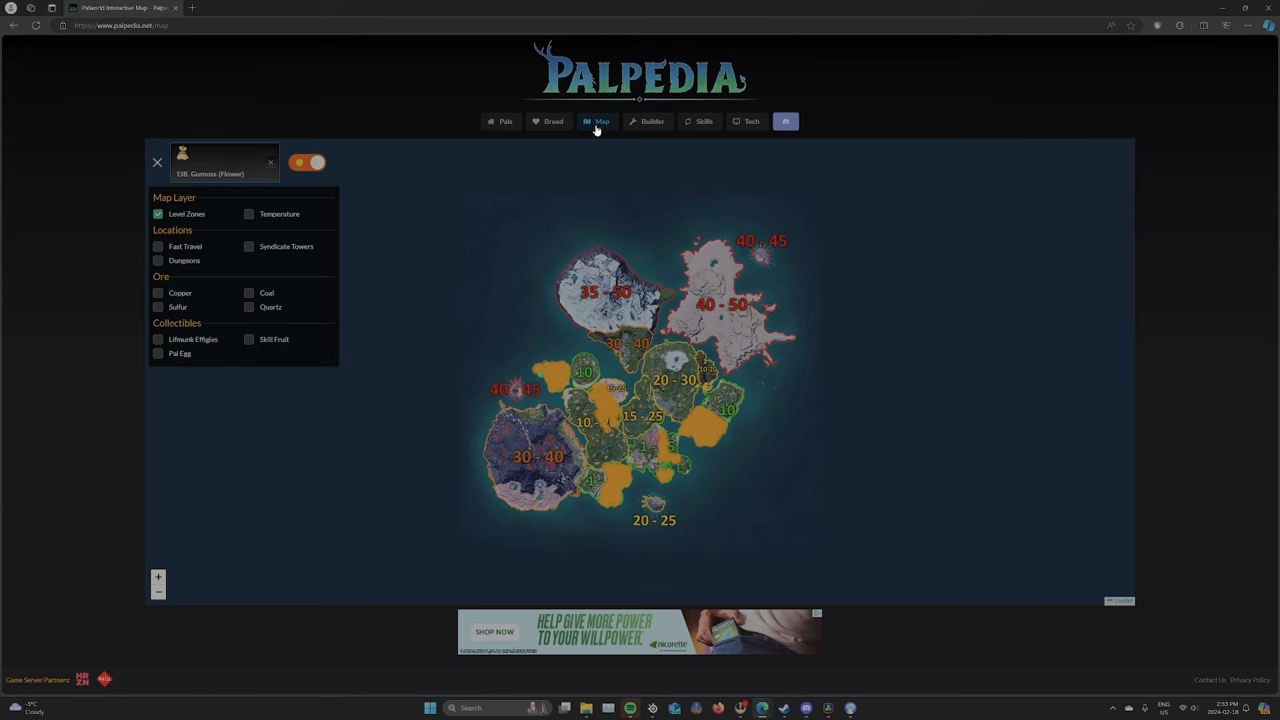
# Browse the Skills list and Build-a-Pal planner, then land on the Technology Tree page.
pyautogui.click(700, 122)
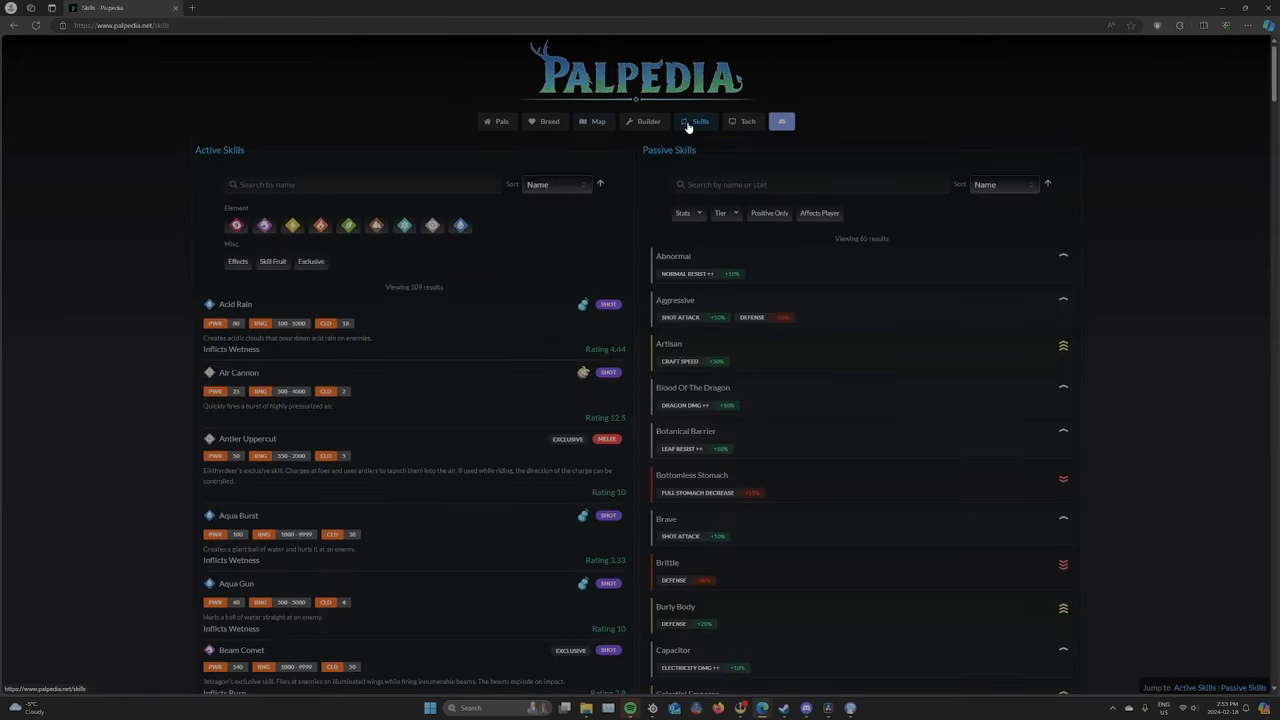
pyautogui.moveTo(176, 224)
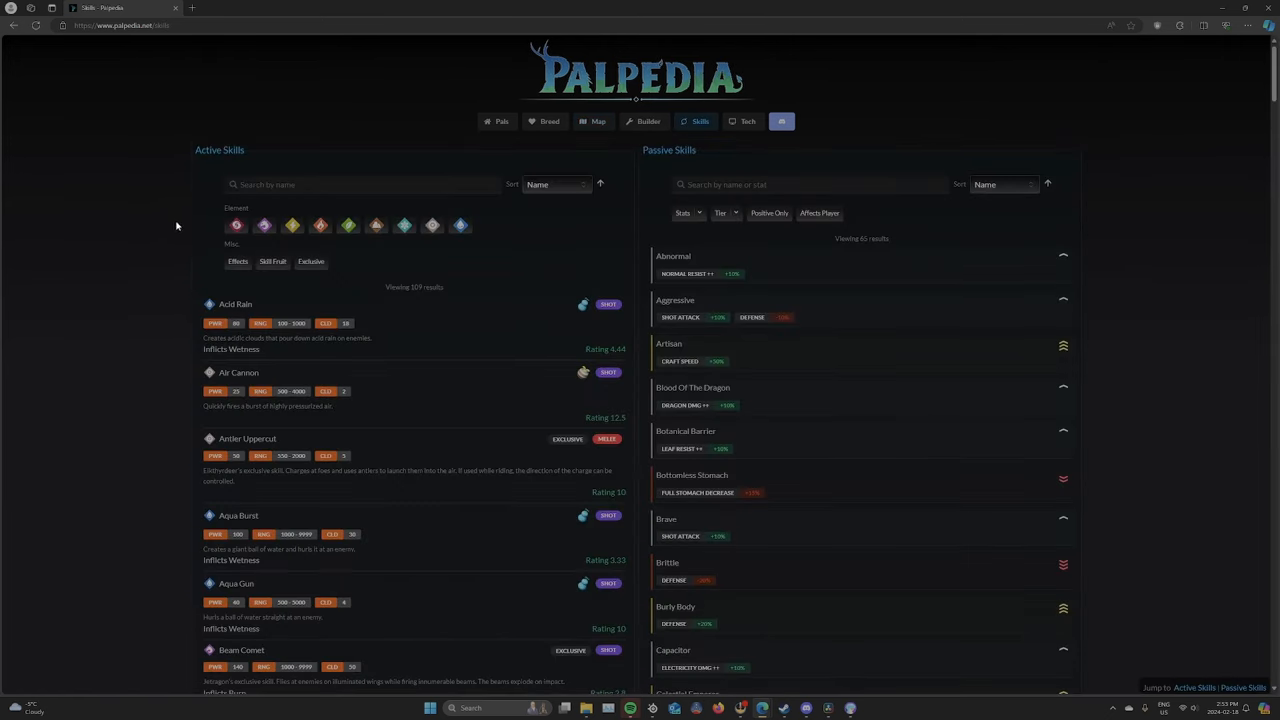
pyautogui.click(644, 122)
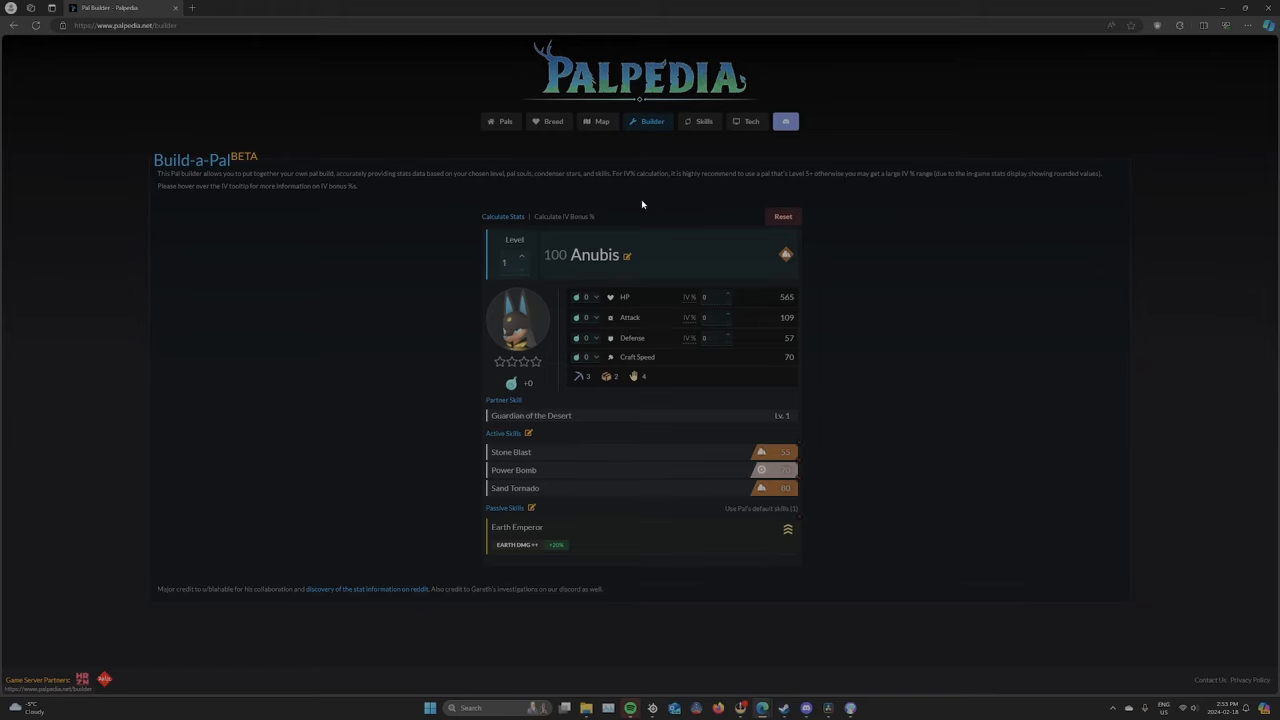
pyautogui.click(744, 122)
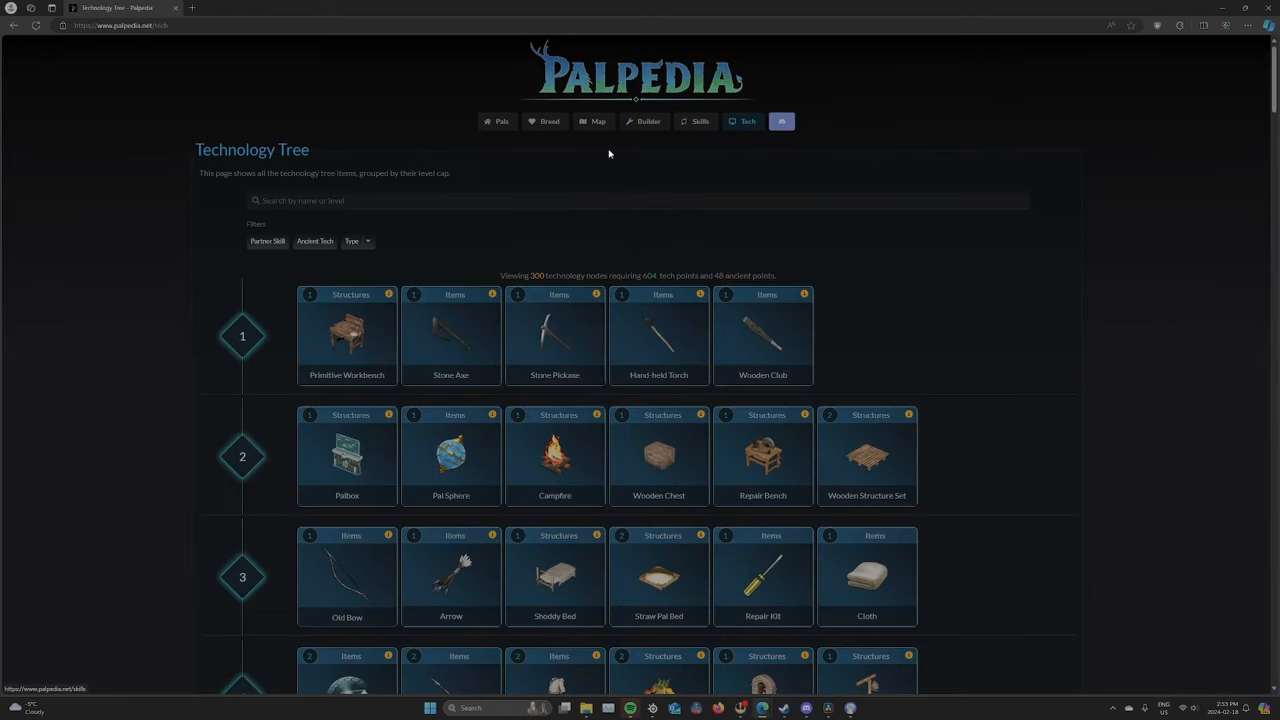
pyautogui.moveTo(432, 372)
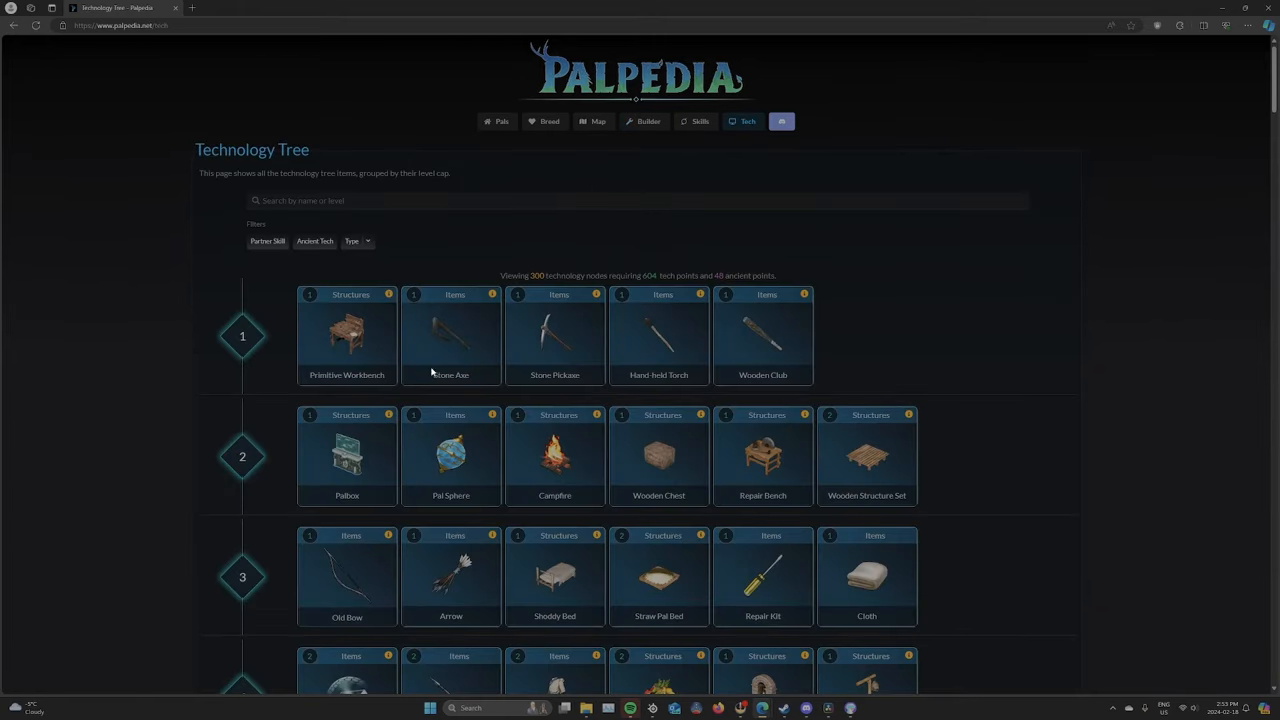
pyautogui.moveTo(520, 160)
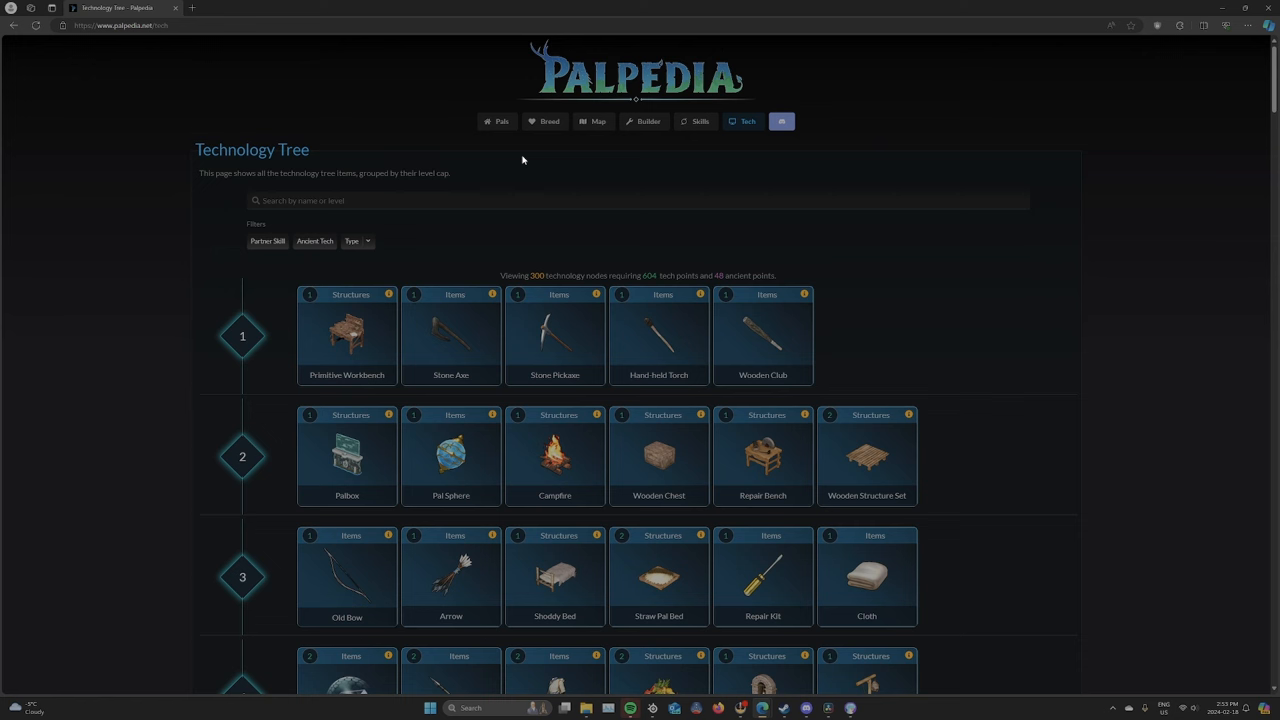
pyautogui.moveTo(1020, 130)
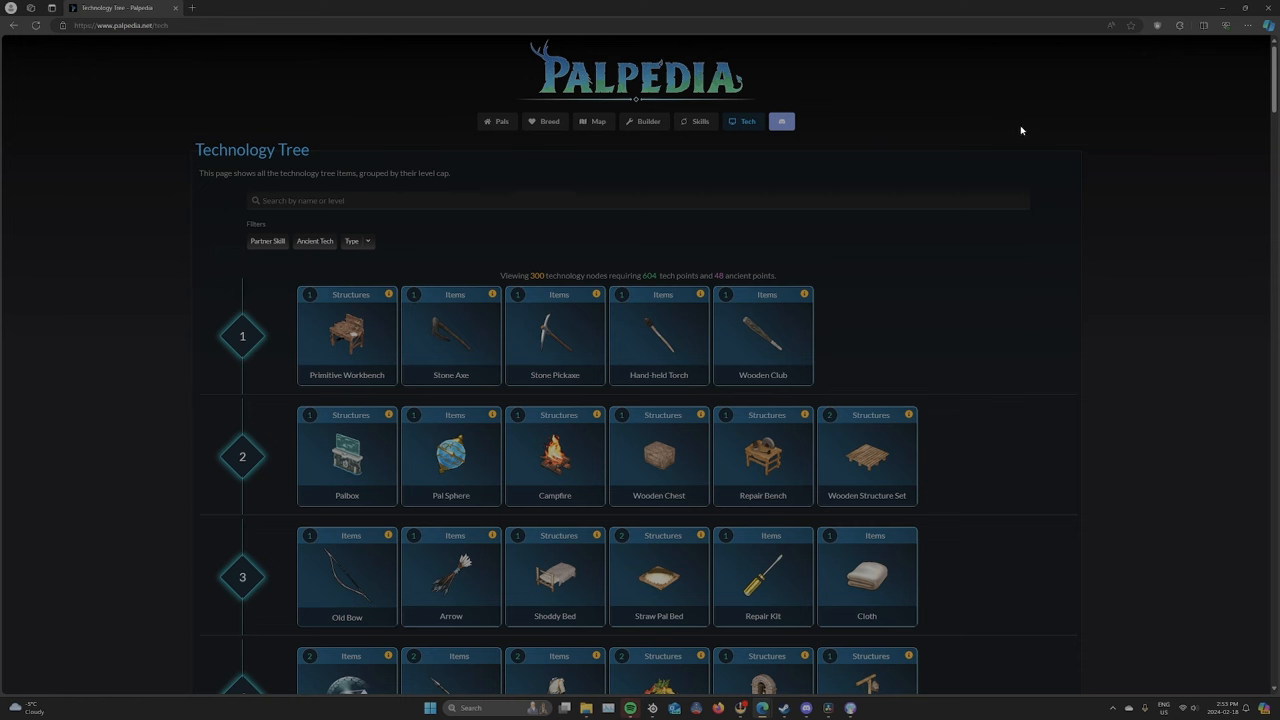